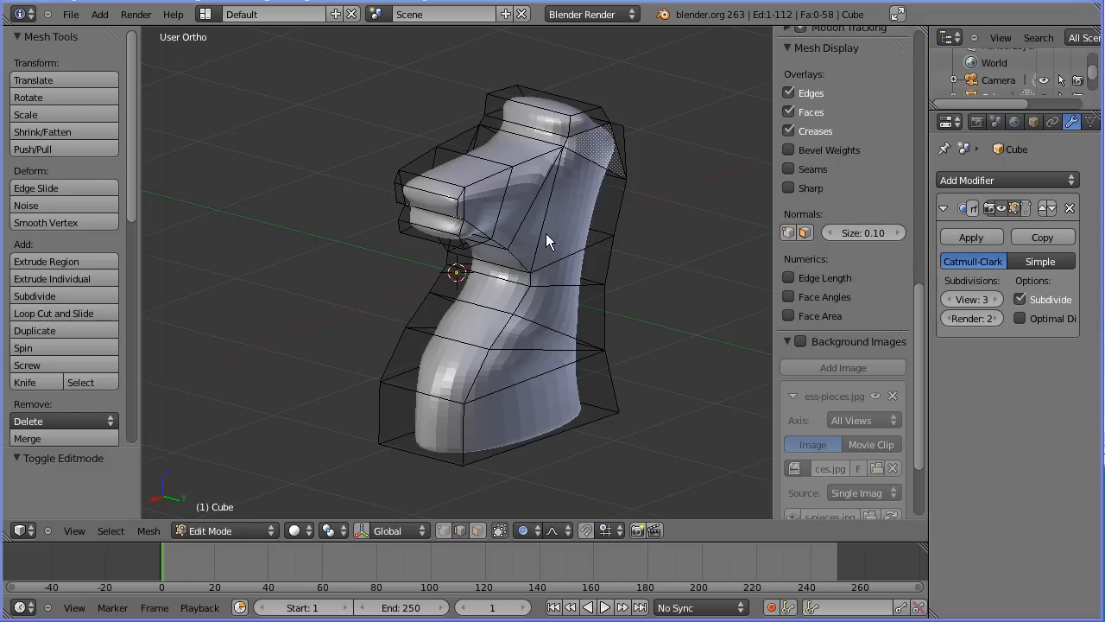
mouse_move(559, 404)
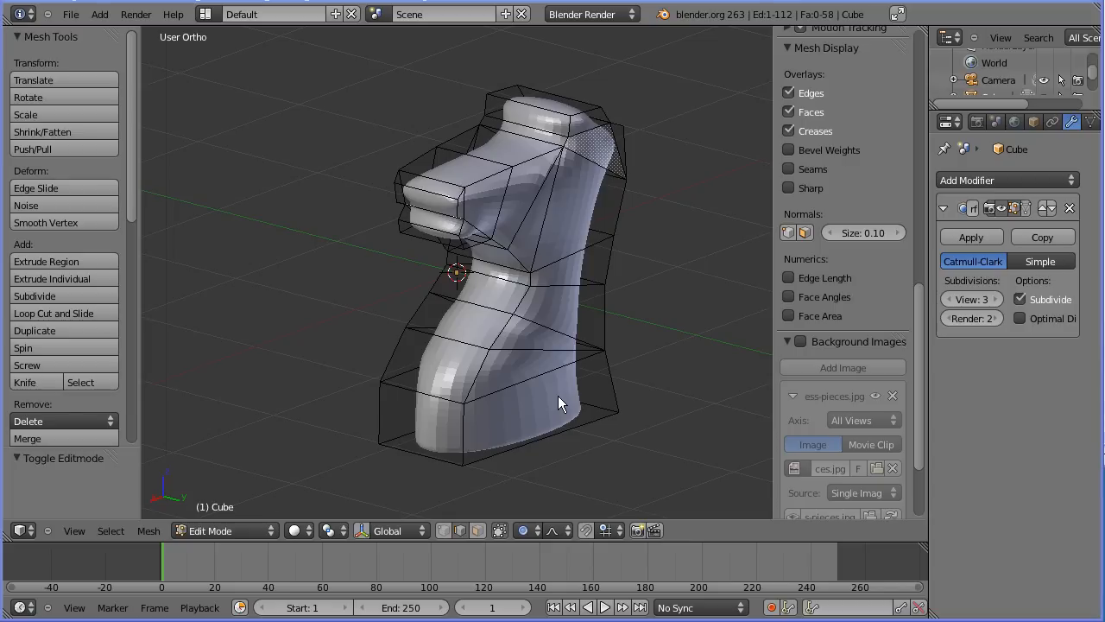
mouse_move(553, 326)
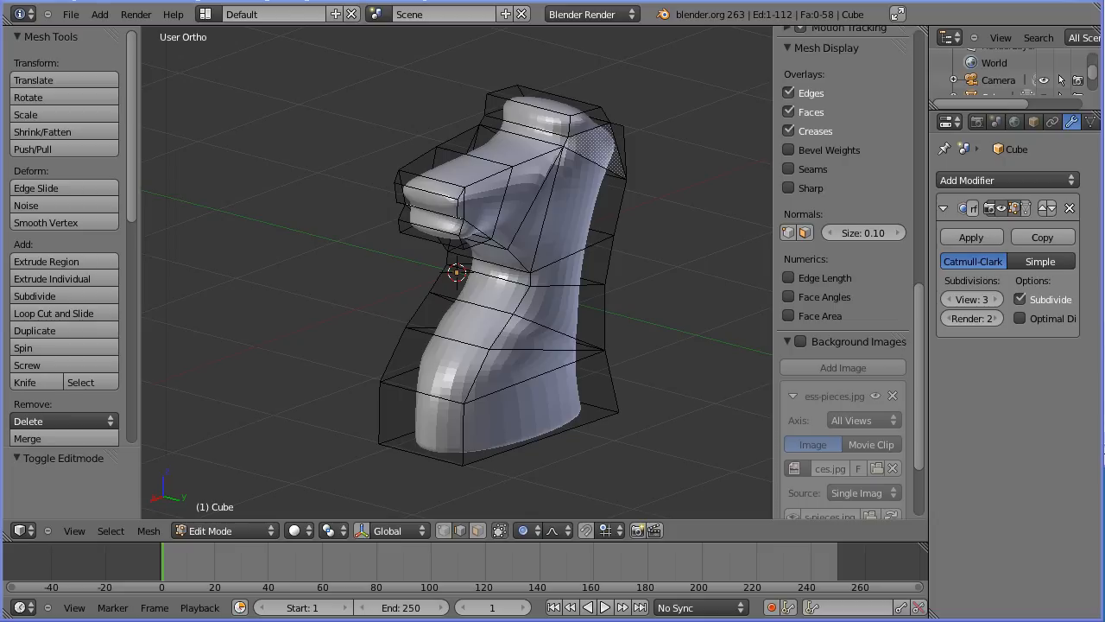
Orbit around the knight head and switch to a front view level with its base
drag(474, 259, 605, 346)
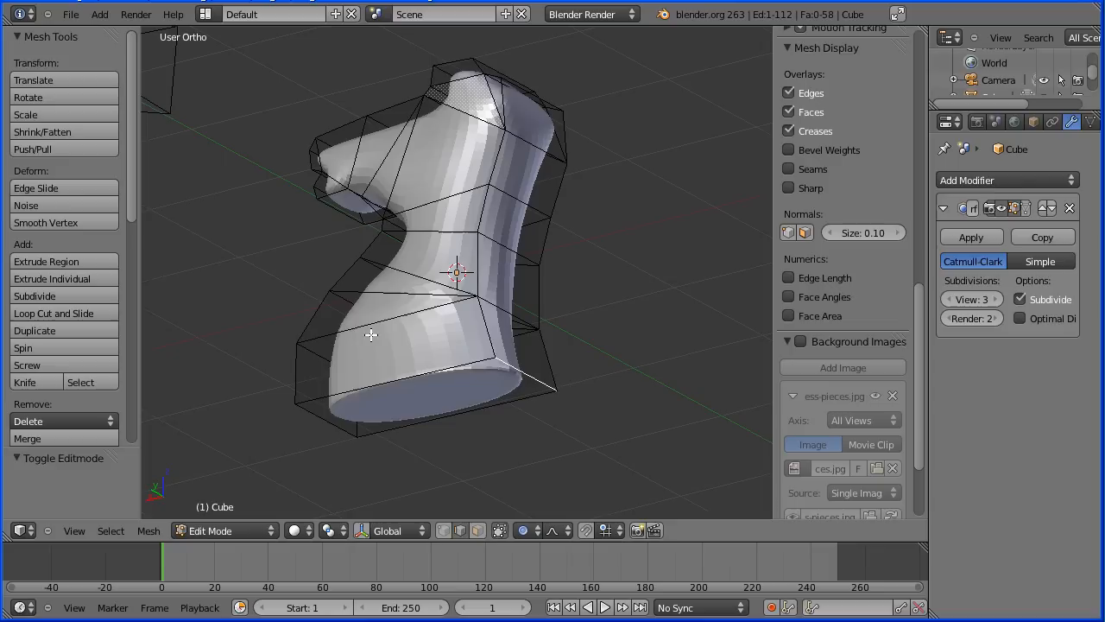
click(74, 530)
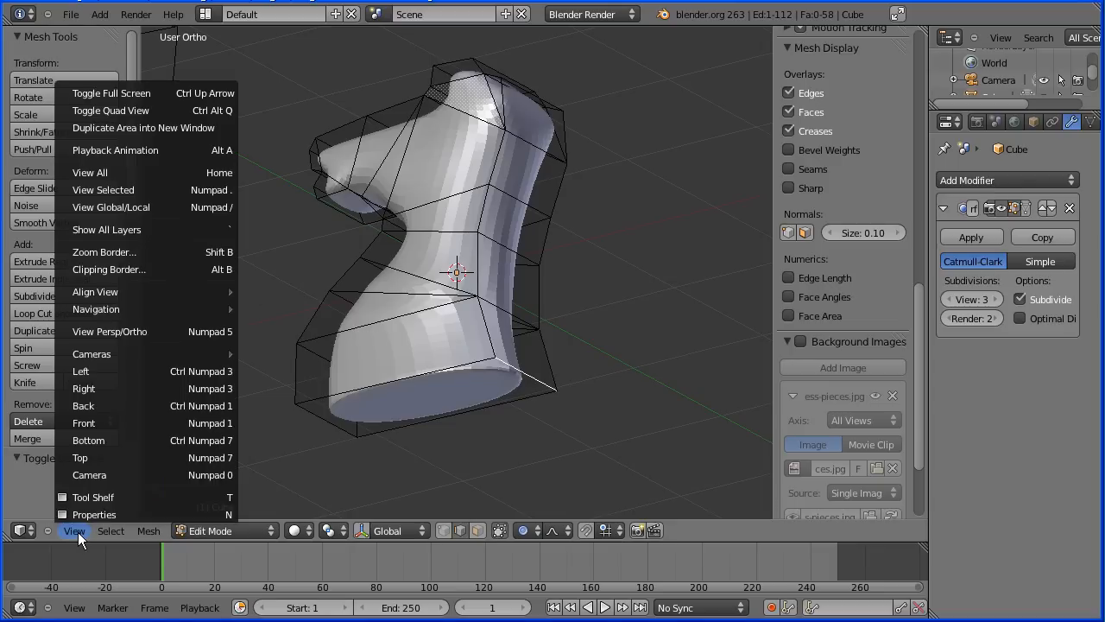
click(83, 421)
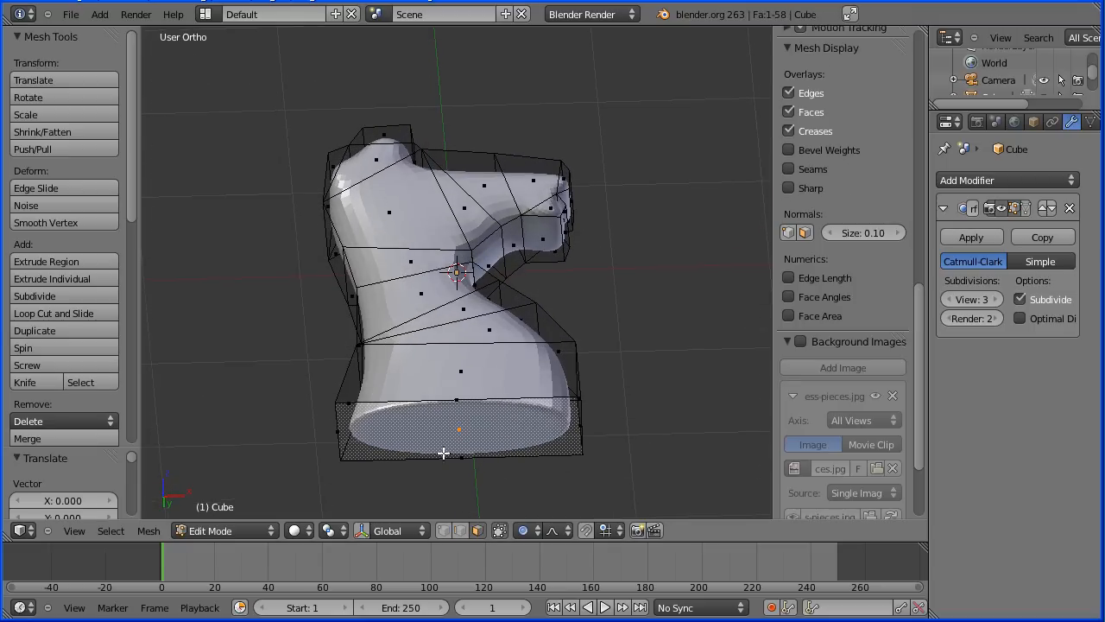
Switch to a right-side view showing the knight as a narrow upright column
click(73, 530)
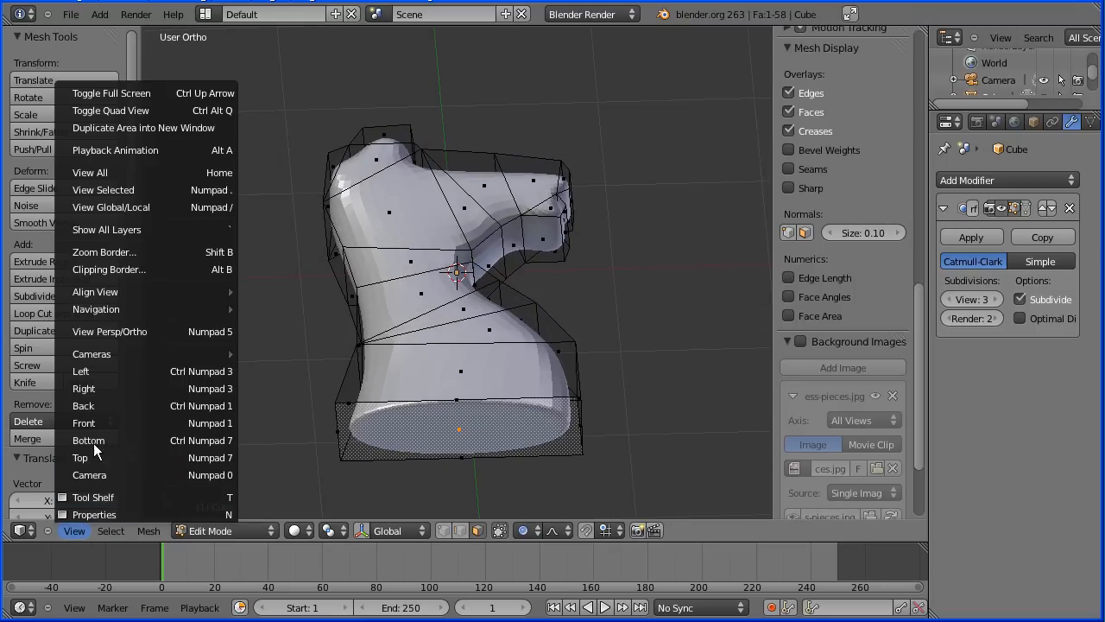
click(83, 387)
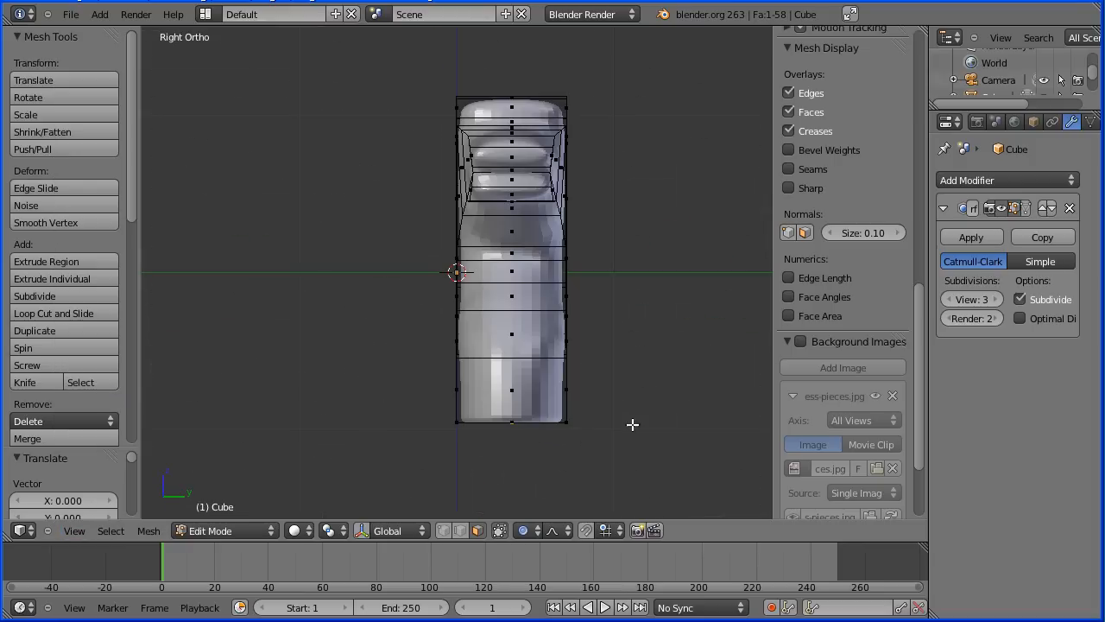
mouse_move(587, 400)
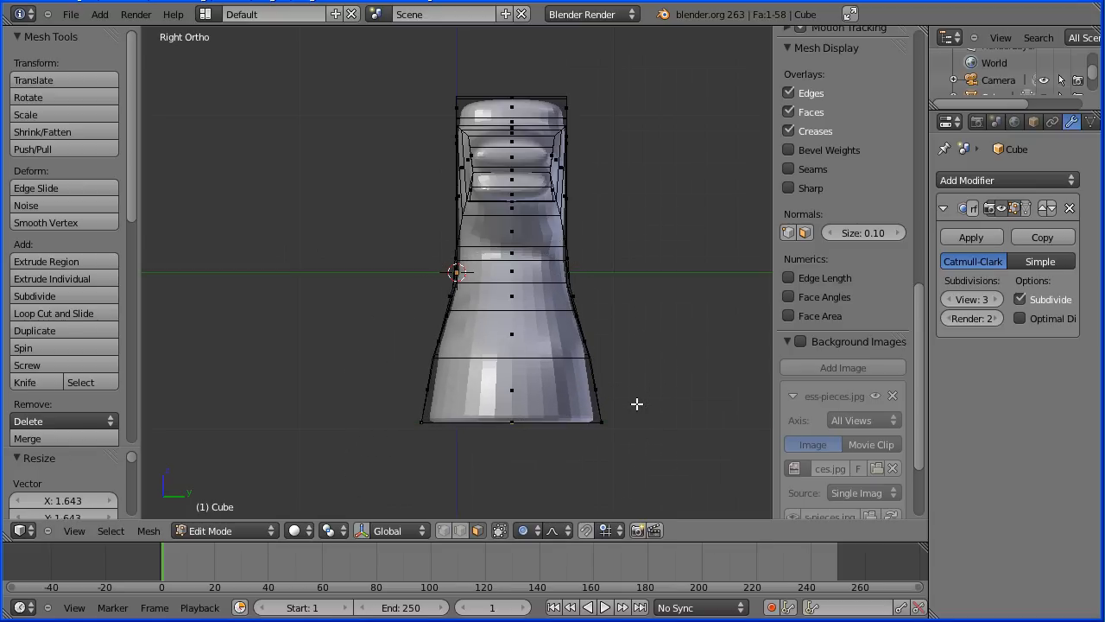
In Object Mode, apply the Subdivision Surface modifier and switch to quad view
click(211, 530)
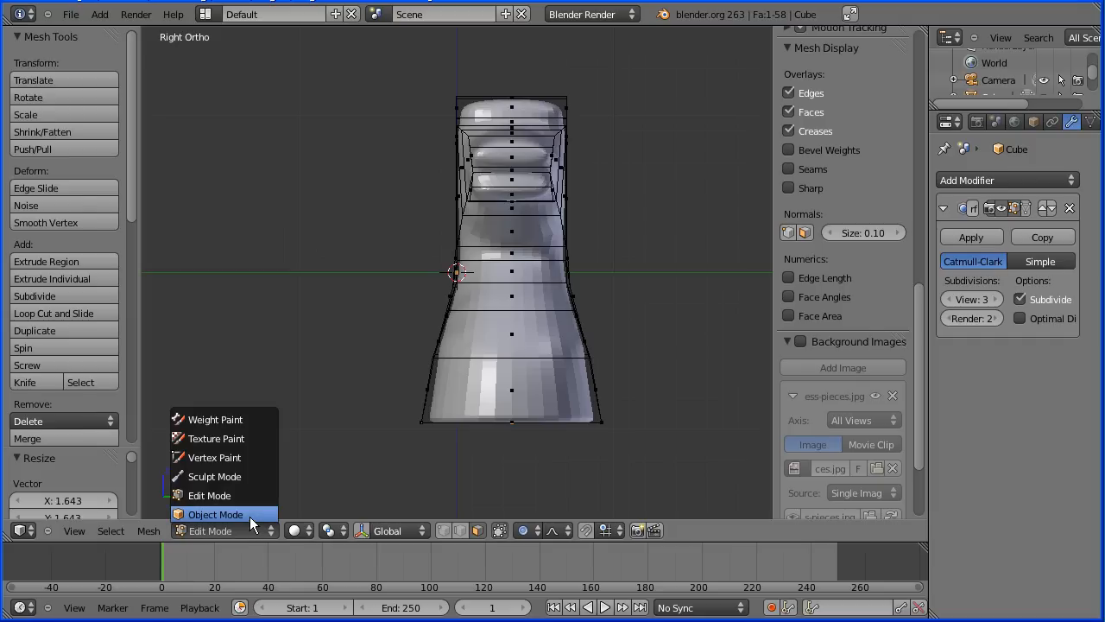
click(215, 515)
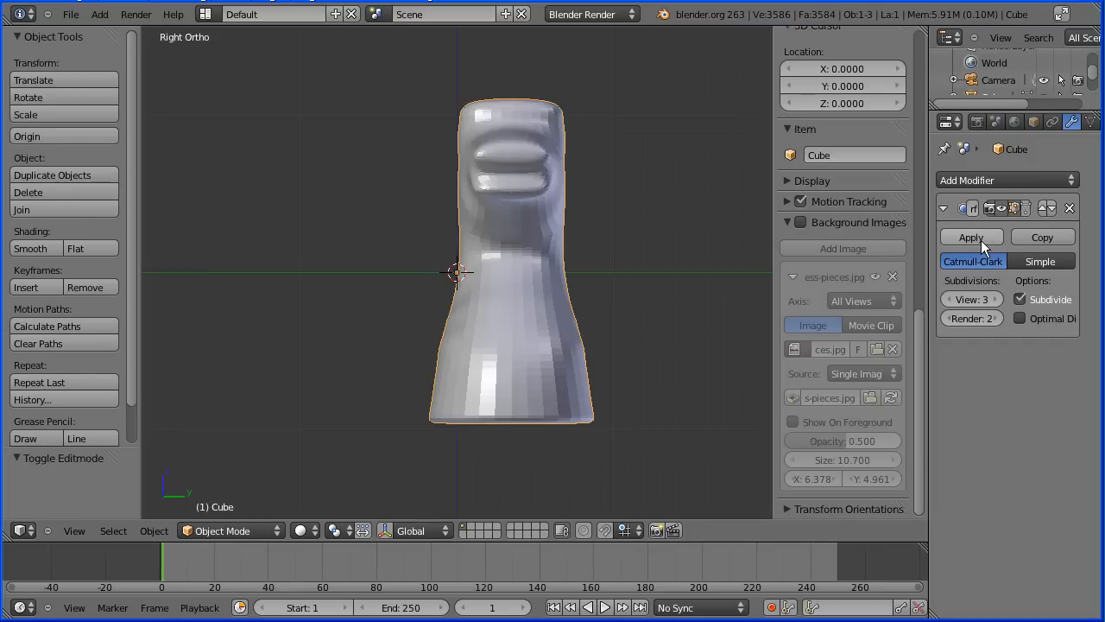
click(971, 237)
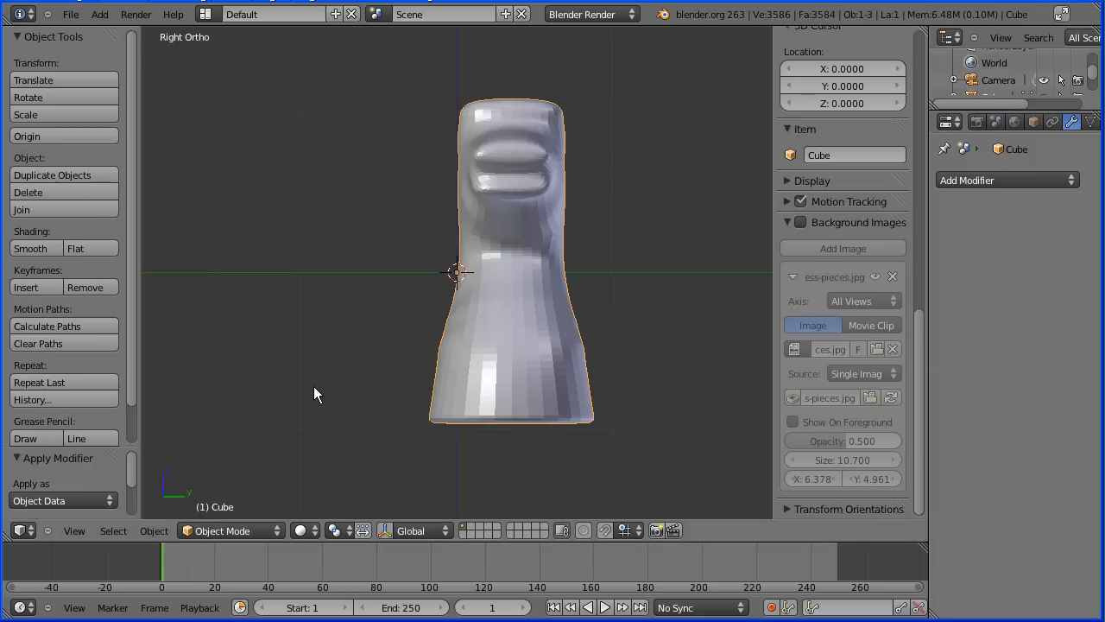
mouse_move(74, 530)
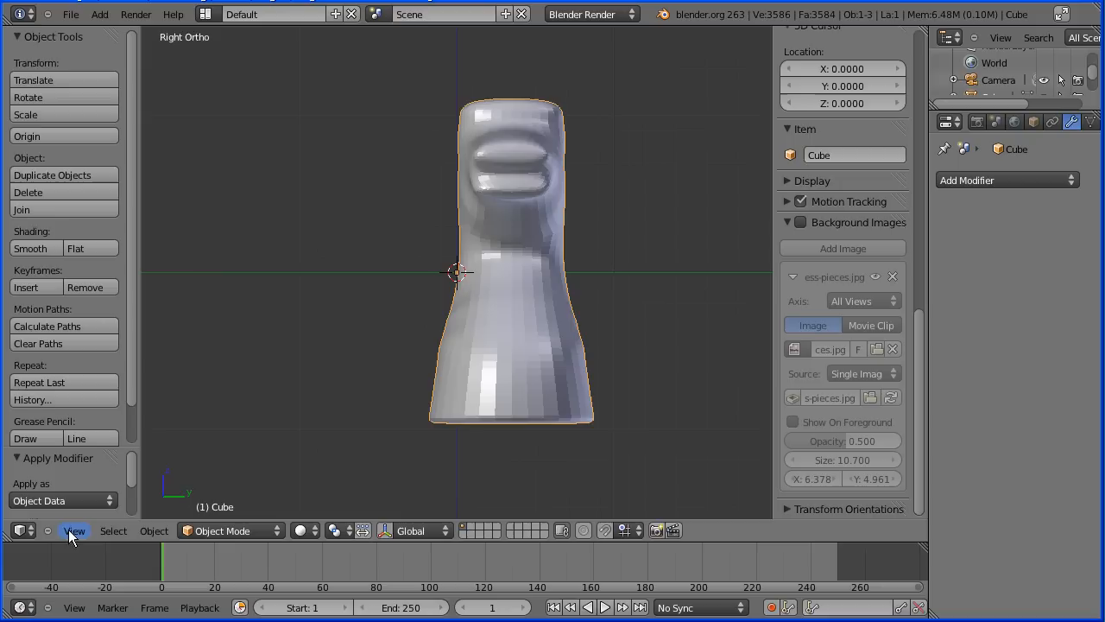
click(74, 531)
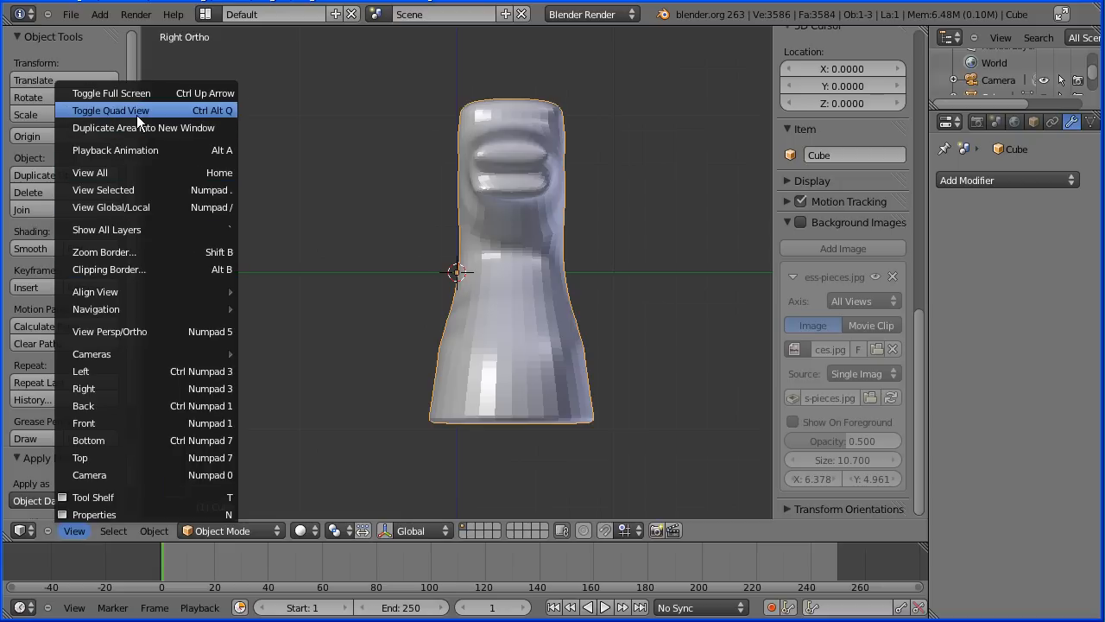
click(111, 111)
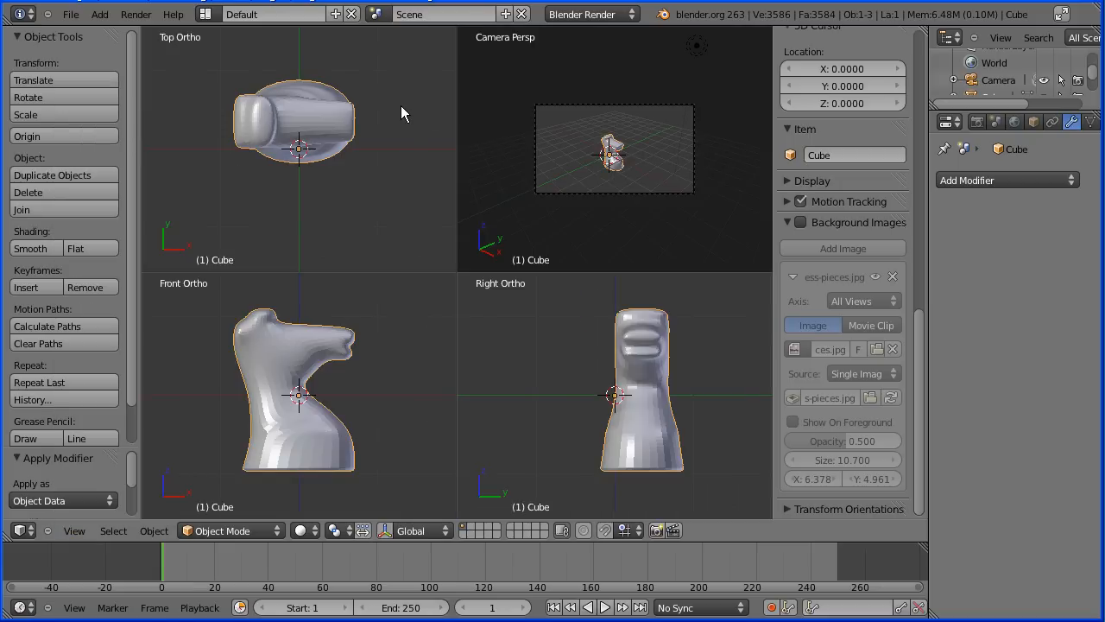
Rotate the knight 90°, apply its rotation, and move its geometry to the origin
drag(297, 147, 383, 181)
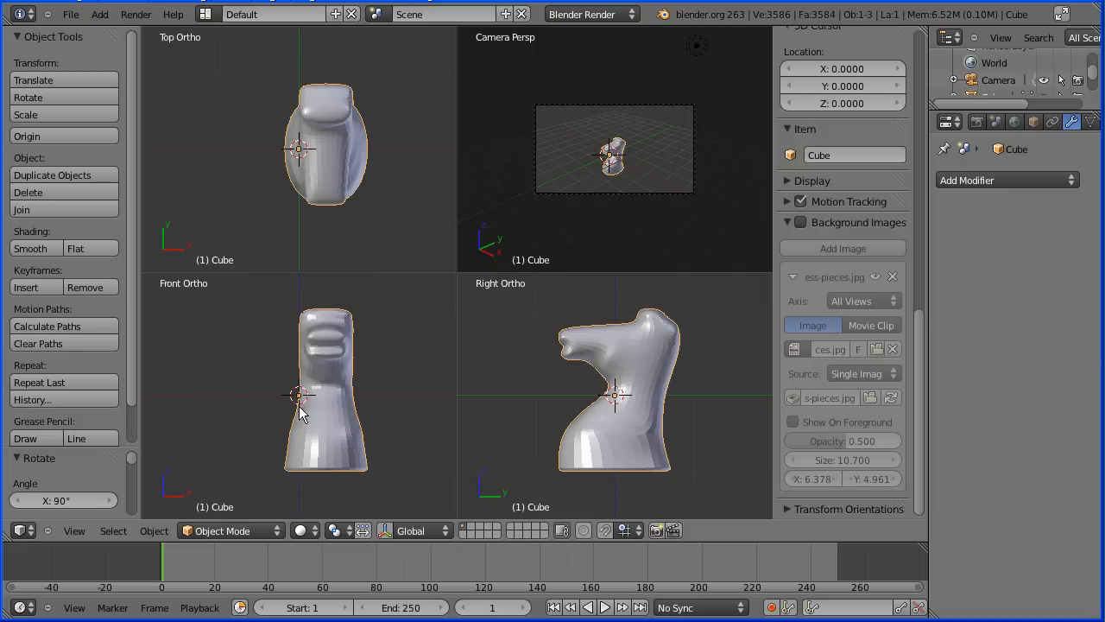
click(154, 530)
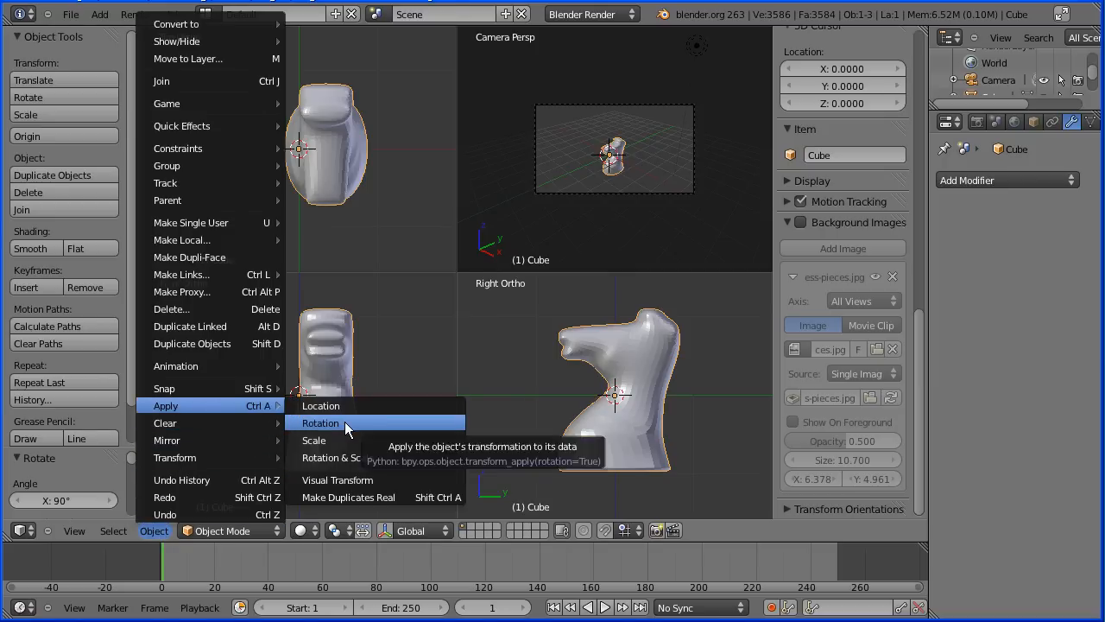
click(321, 423)
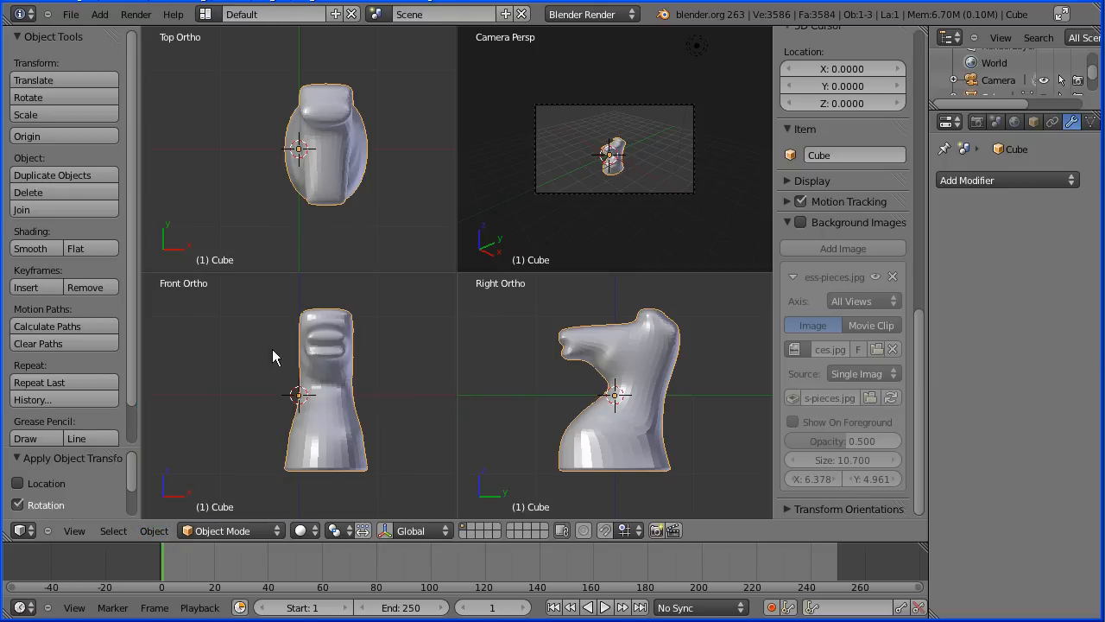
click(154, 530)
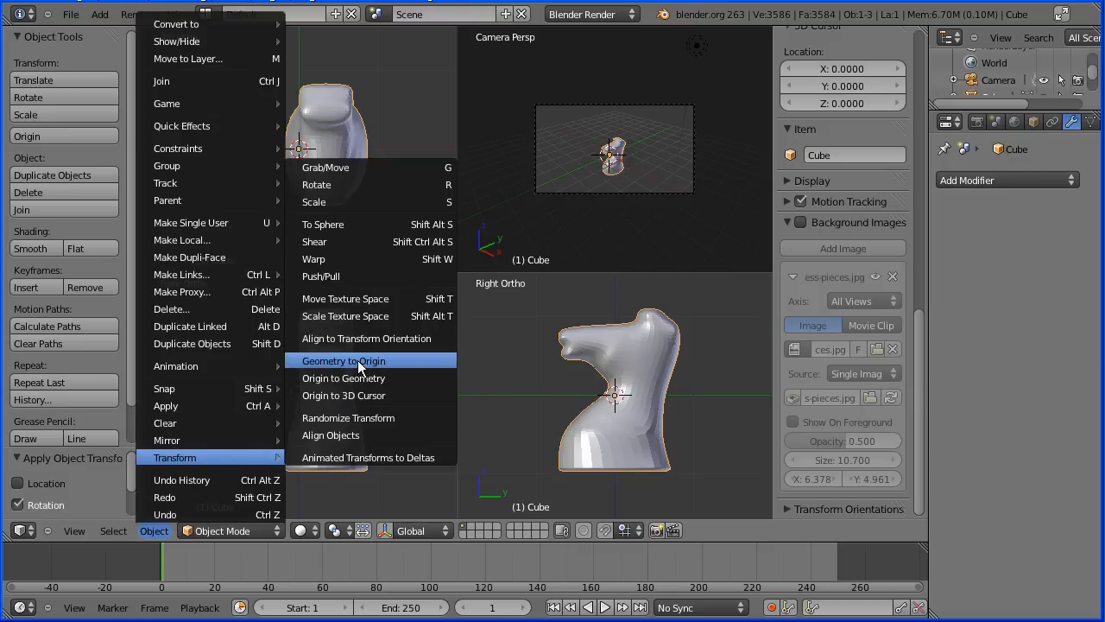
click(343, 361)
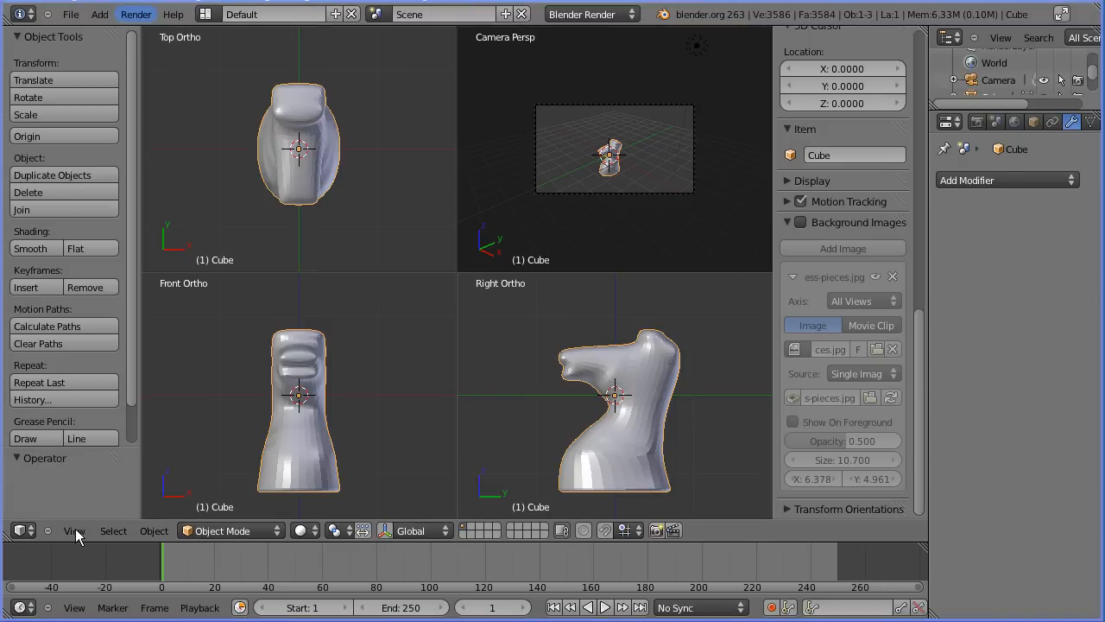
Return to a single front view and bring up the File menu for appending
click(75, 530)
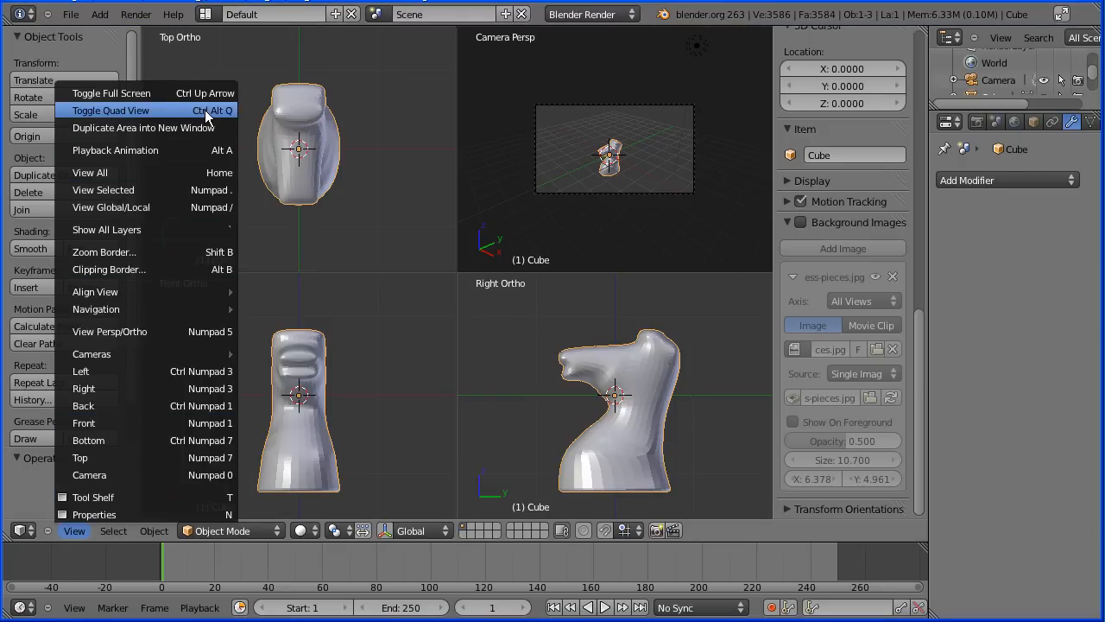
click(110, 111)
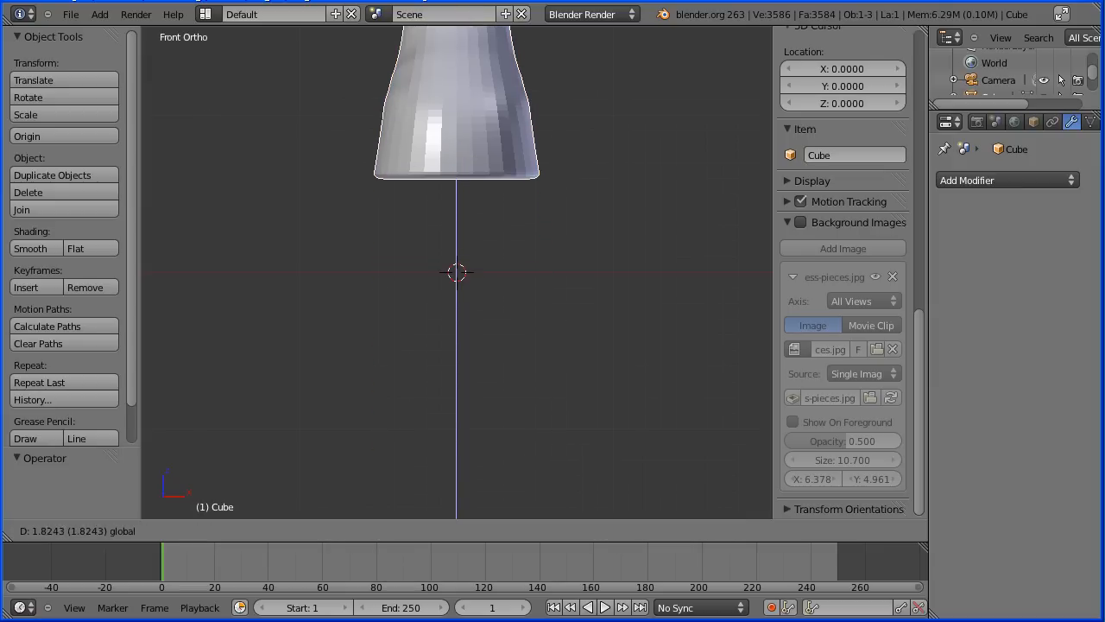
click(70, 14)
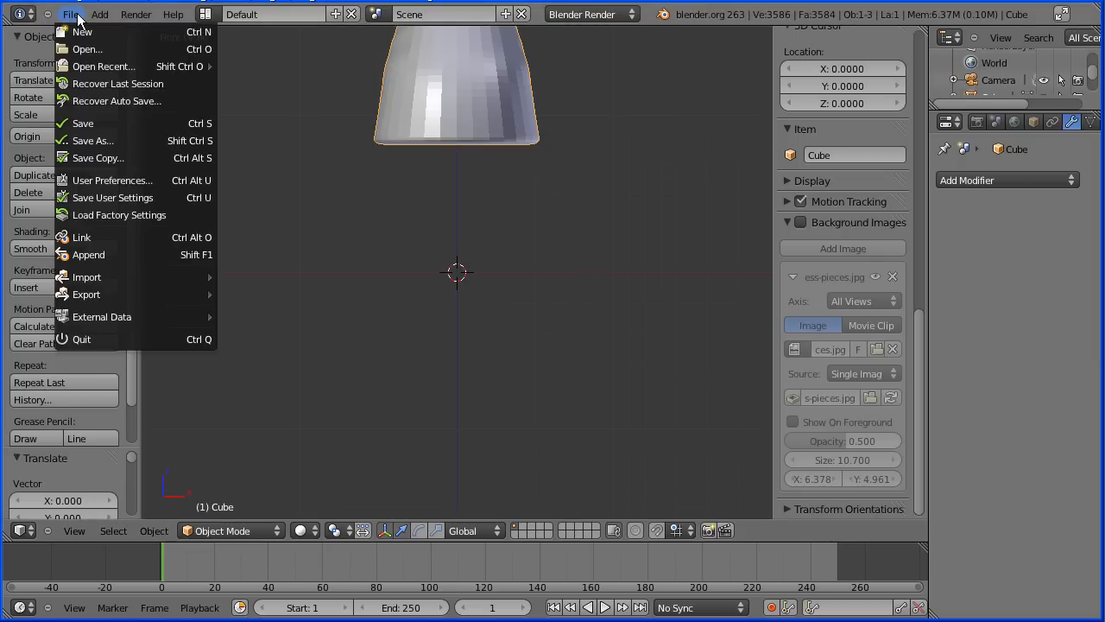
mouse_move(88, 254)
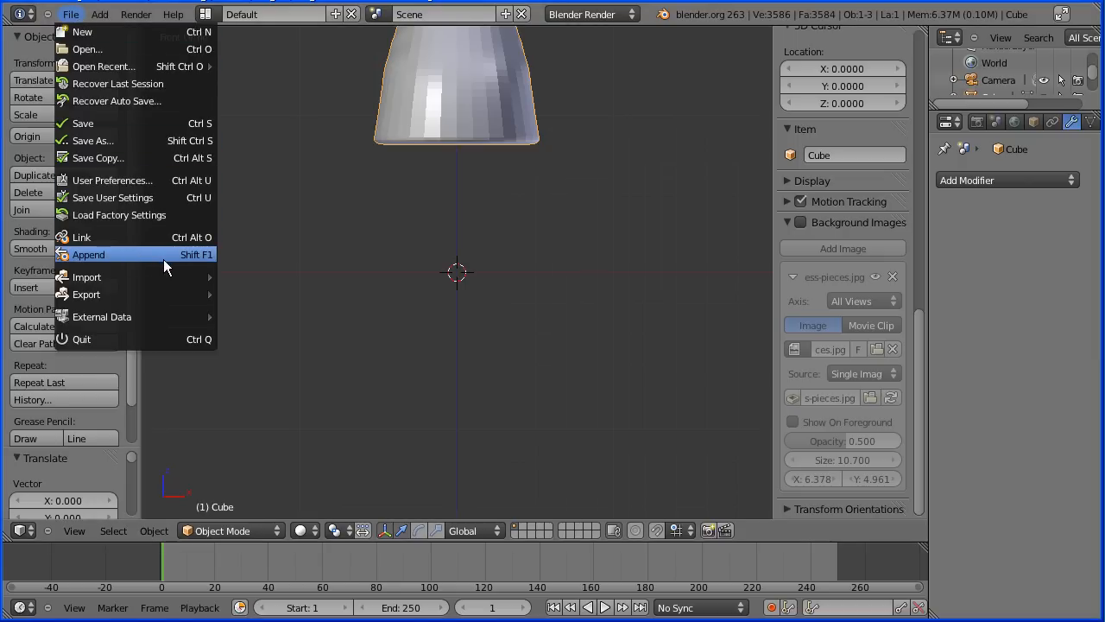
Append the Cylinder object from plinth.blend in the knight folder as the base
click(89, 254)
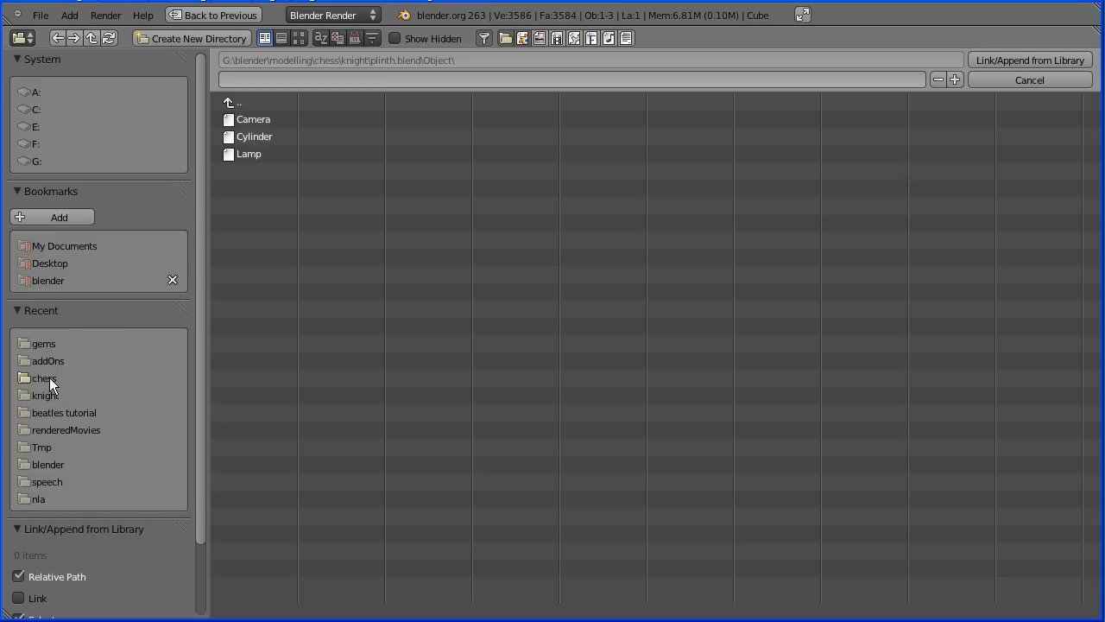
click(45, 394)
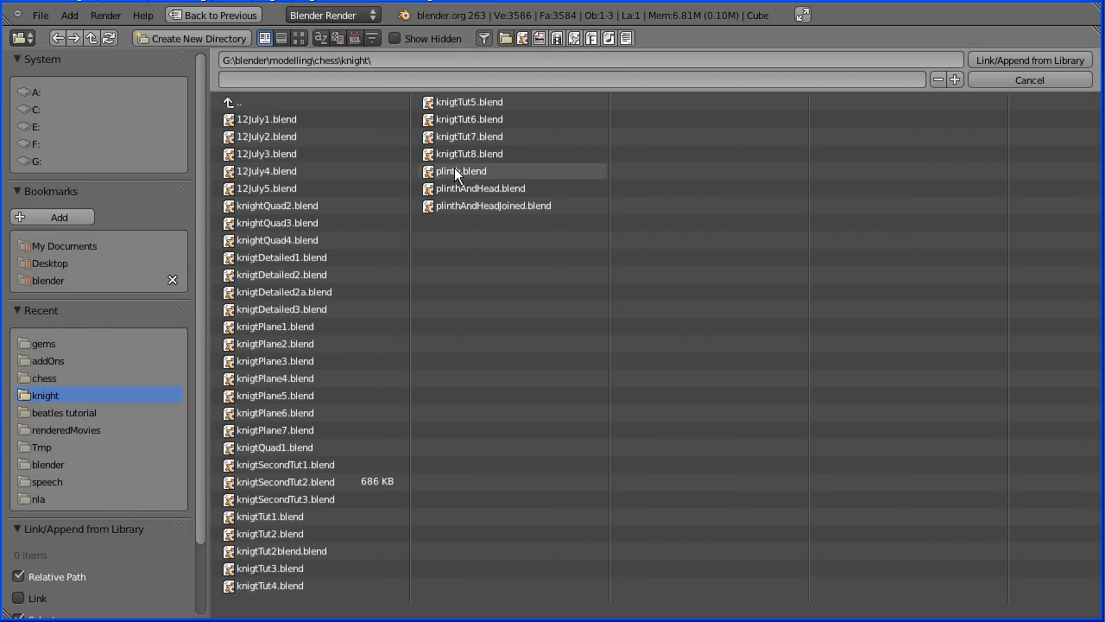
double_click(461, 171)
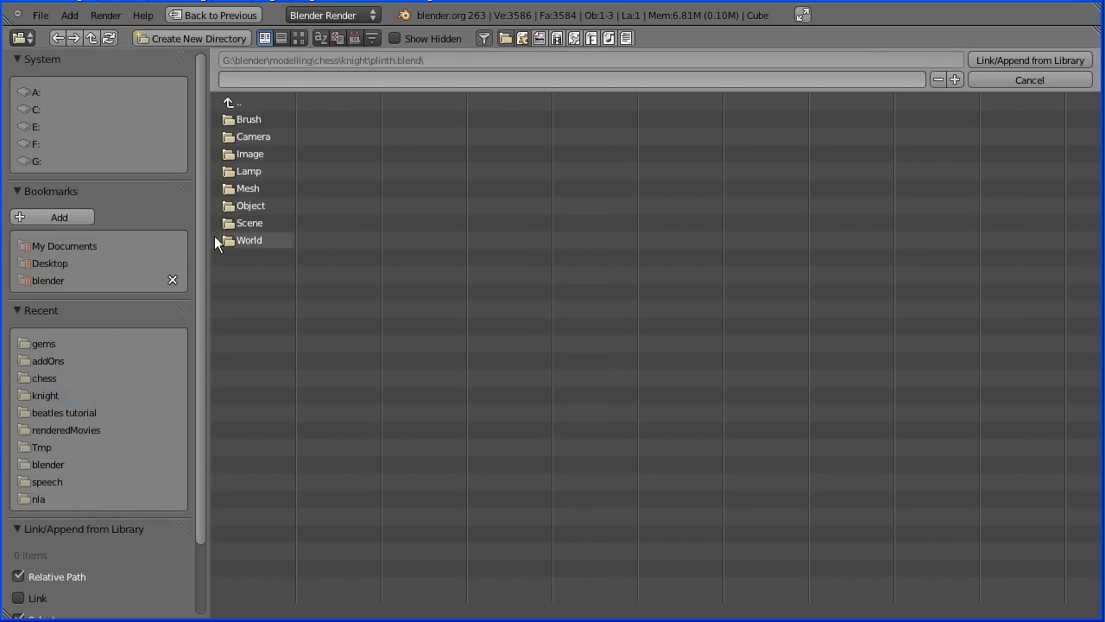
double_click(250, 205)
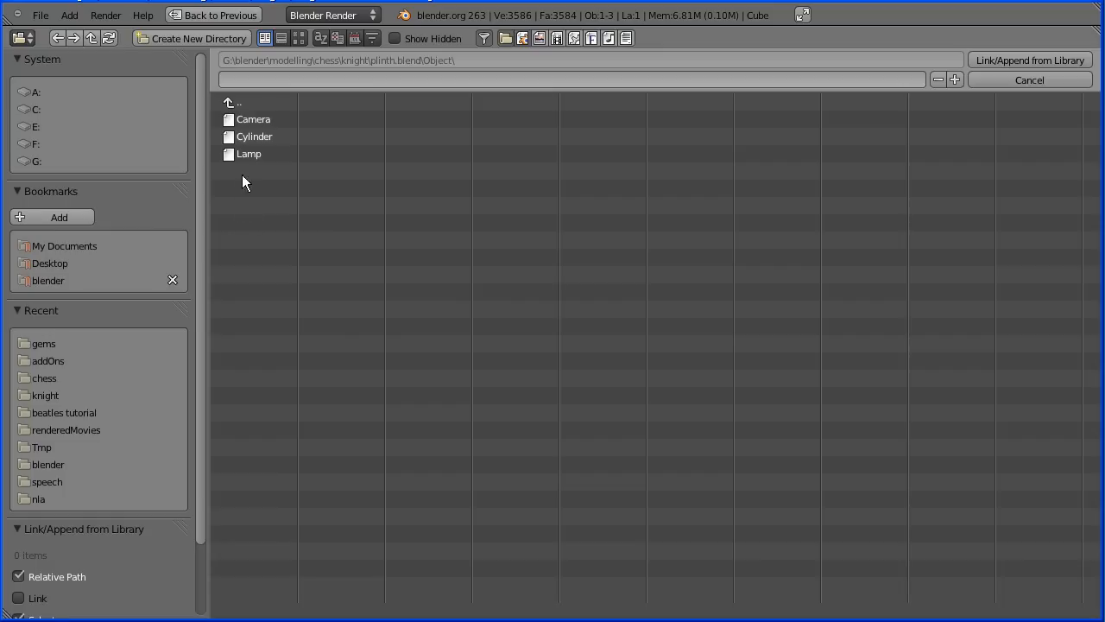
click(254, 137)
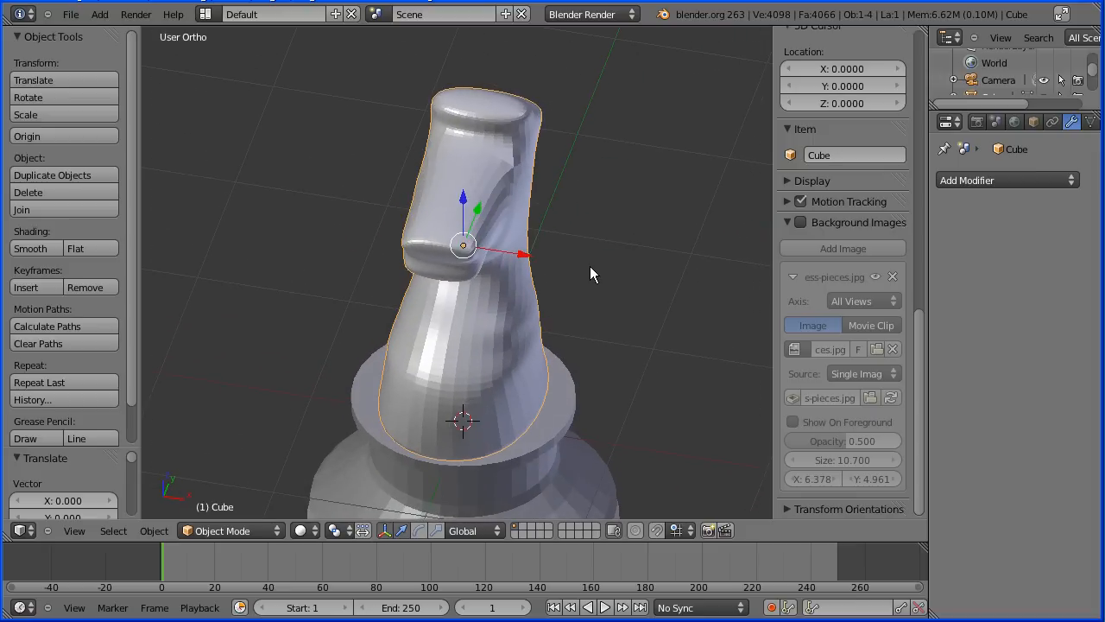
drag(594, 273, 544, 335)
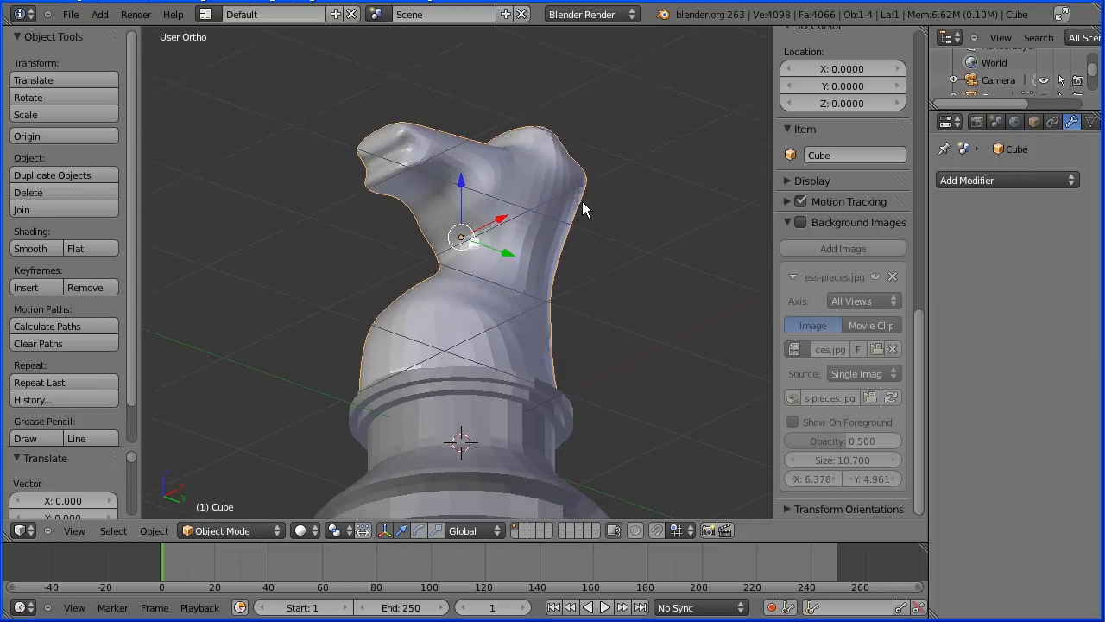
drag(584, 211, 463, 169)
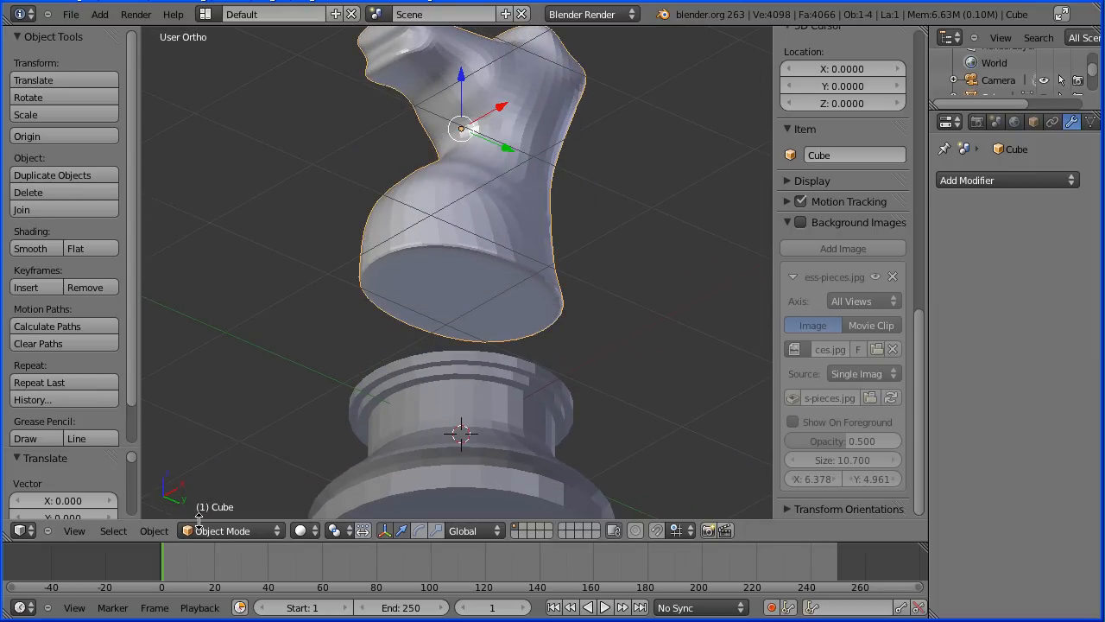
Widen the head's base, then join the knight head and plinth into one object
key(Tab)
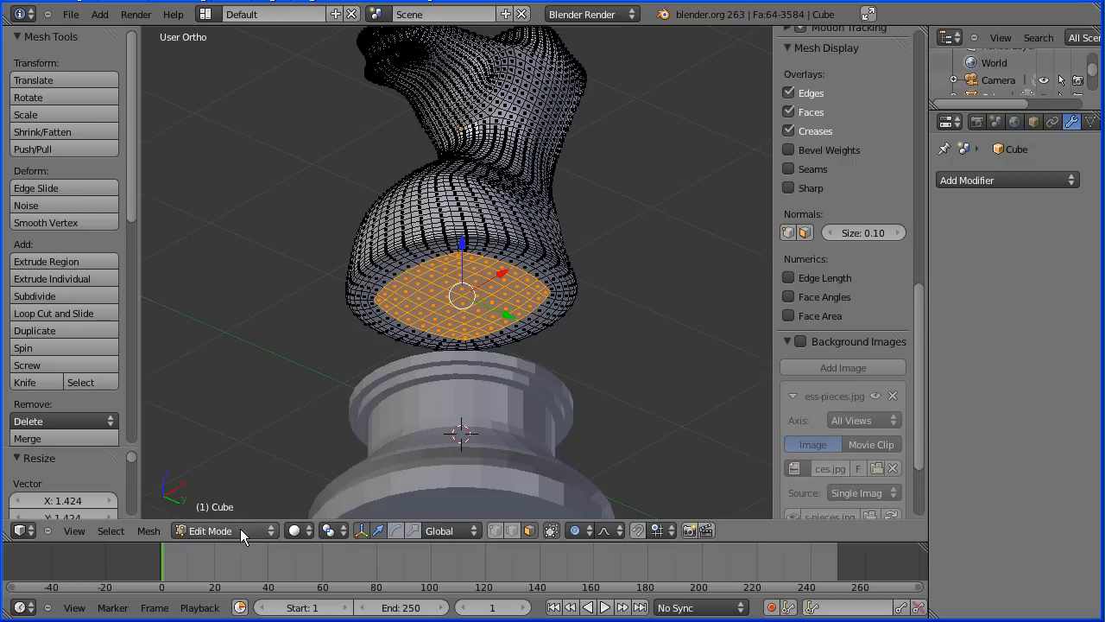
click(74, 530)
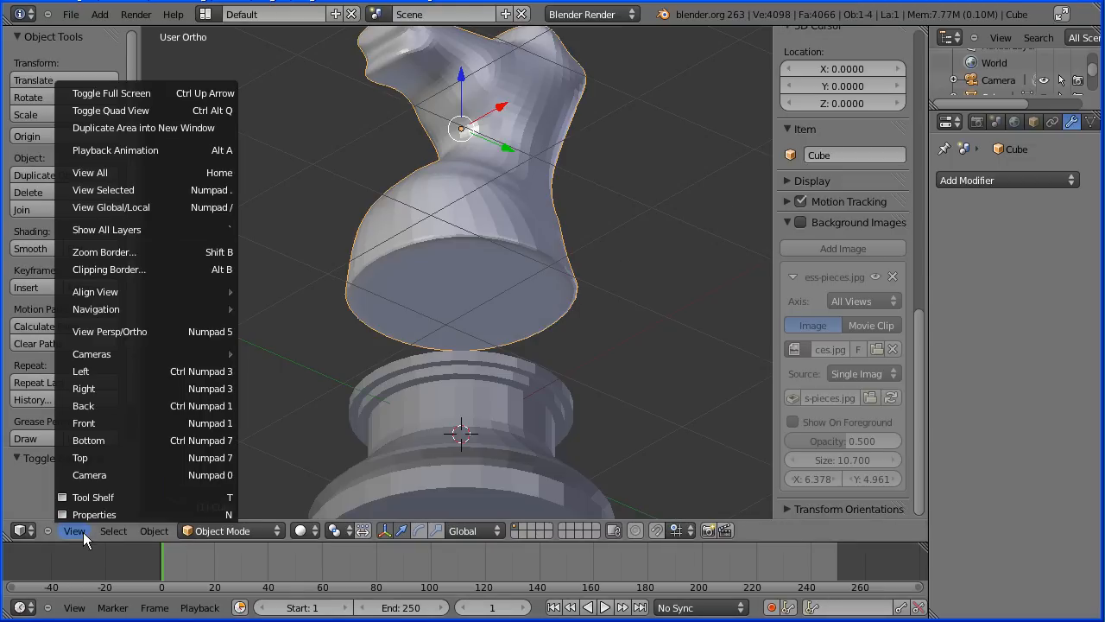
click(83, 422)
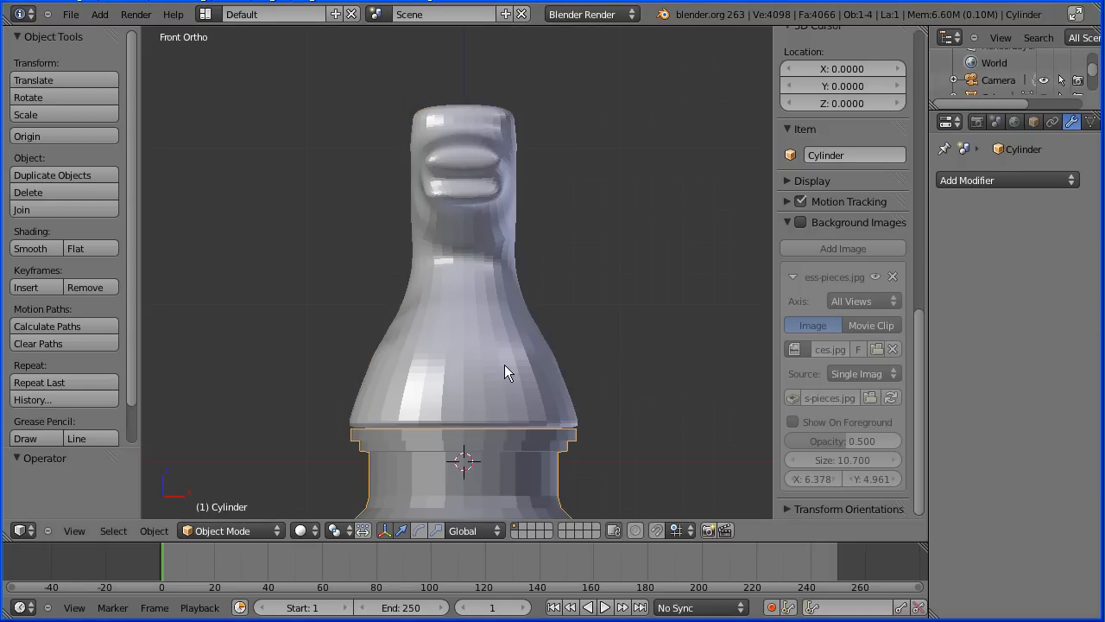
click(462, 259)
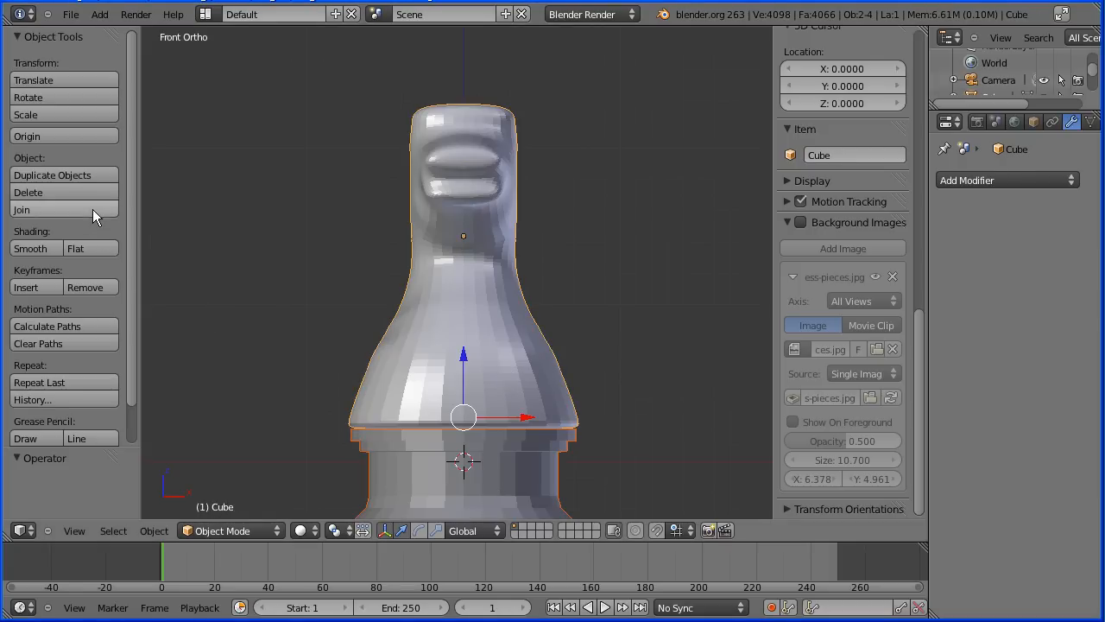
click(21, 209)
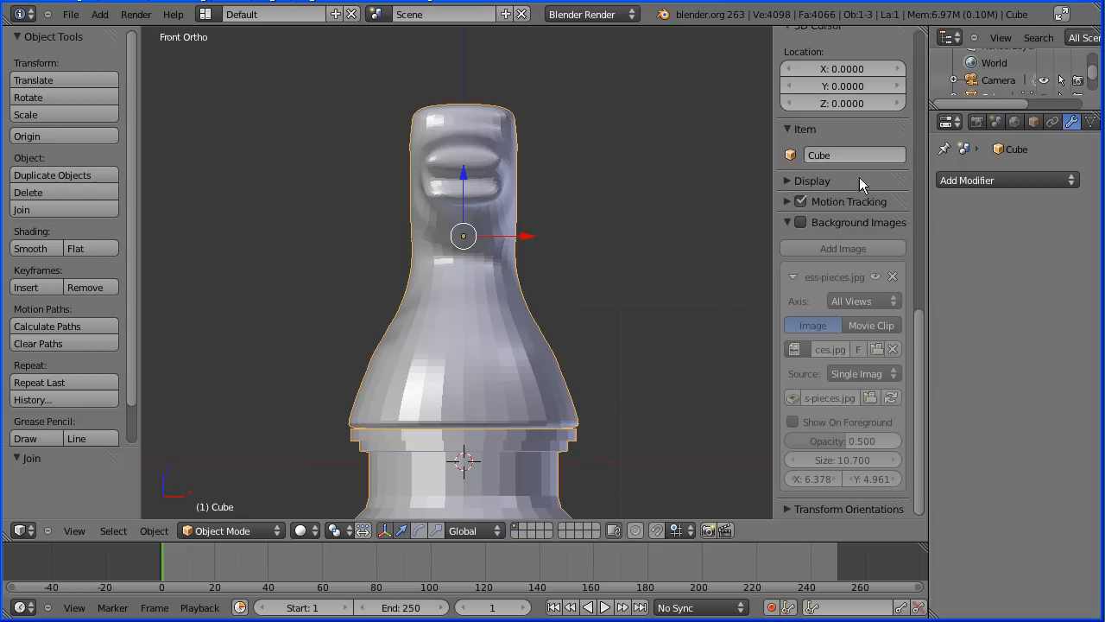
Rename the joined object to 'knight' in its object properties
click(1032, 121)
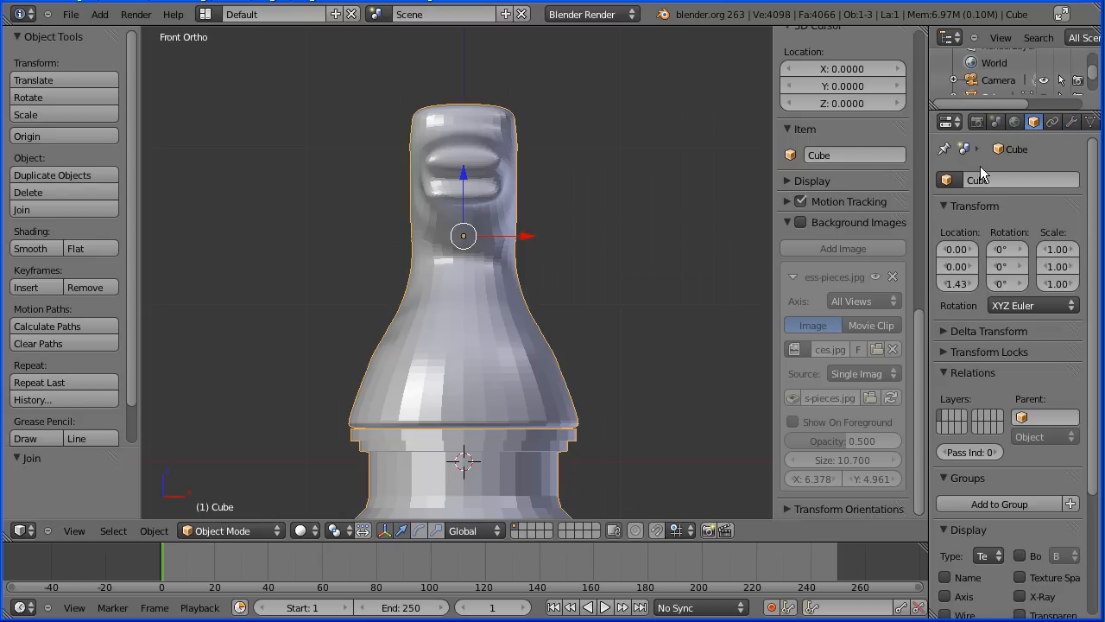
click(1019, 180)
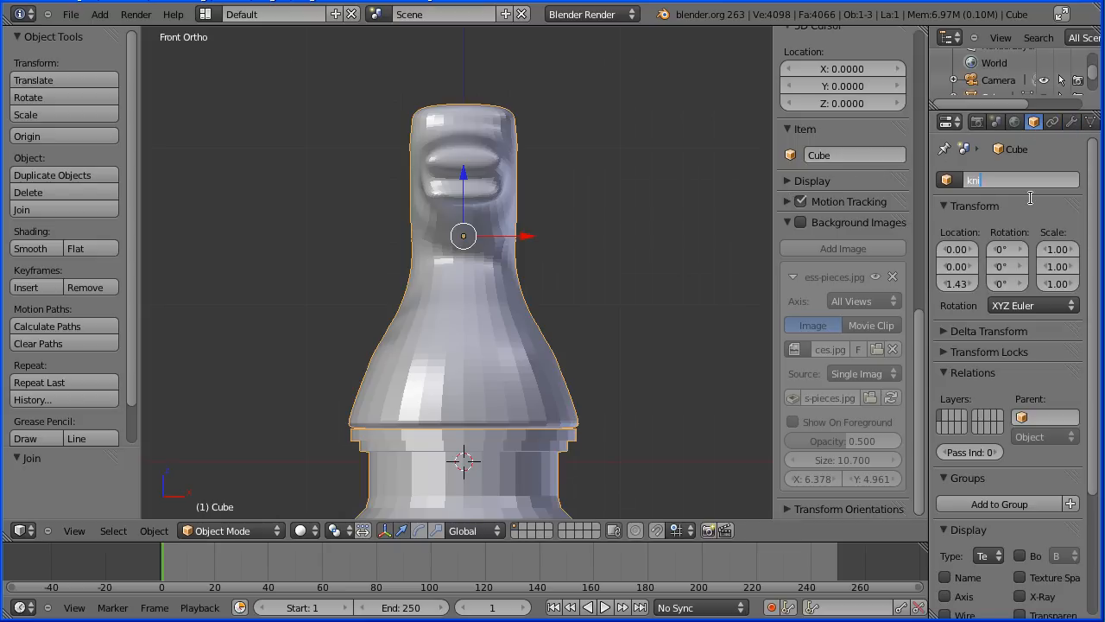
text(knight)
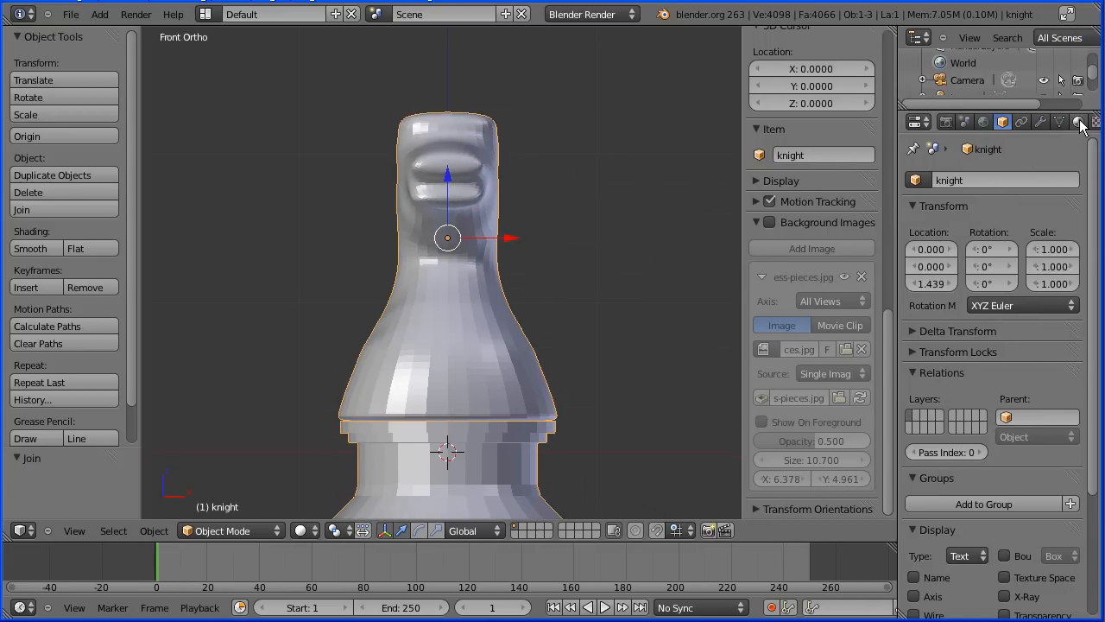
click(1078, 121)
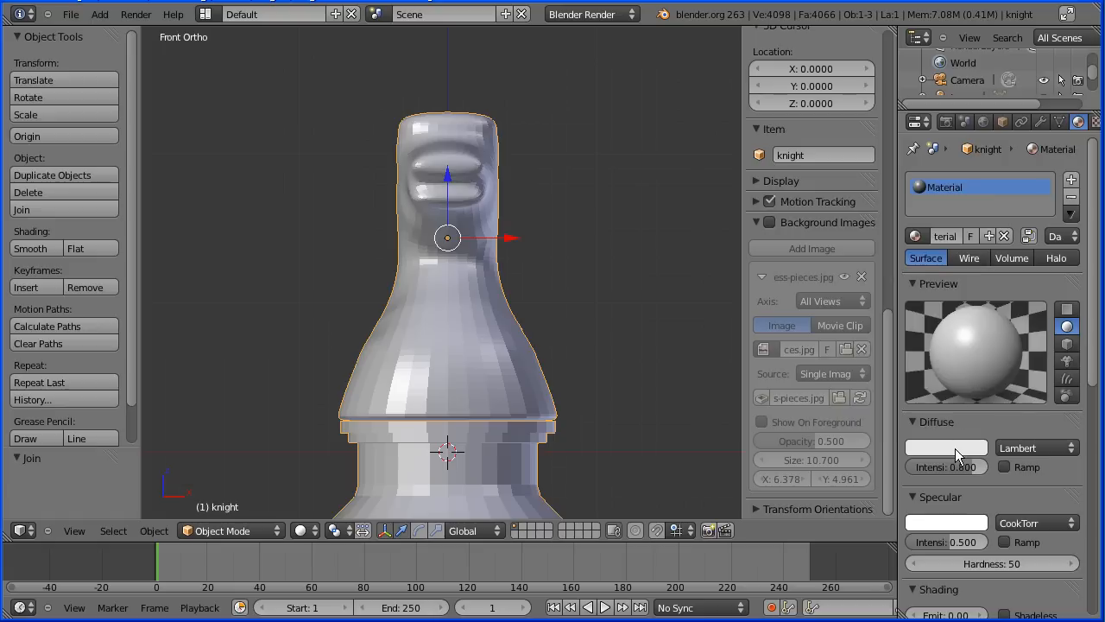
Set the knight's diffuse material colour to black
click(947, 446)
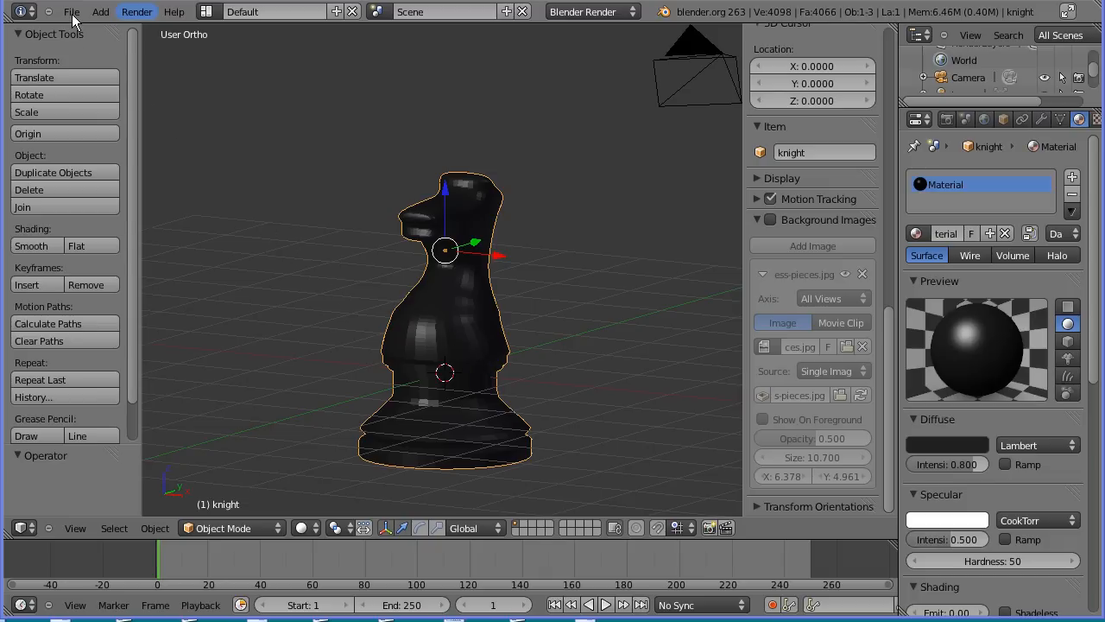
click(73, 11)
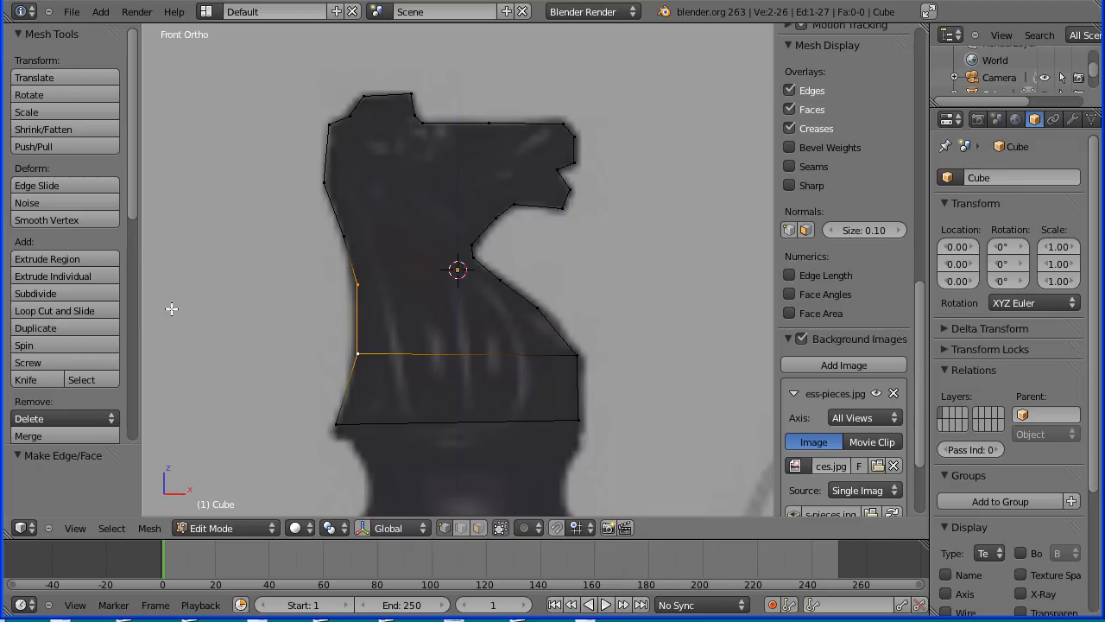
mouse_move(95, 298)
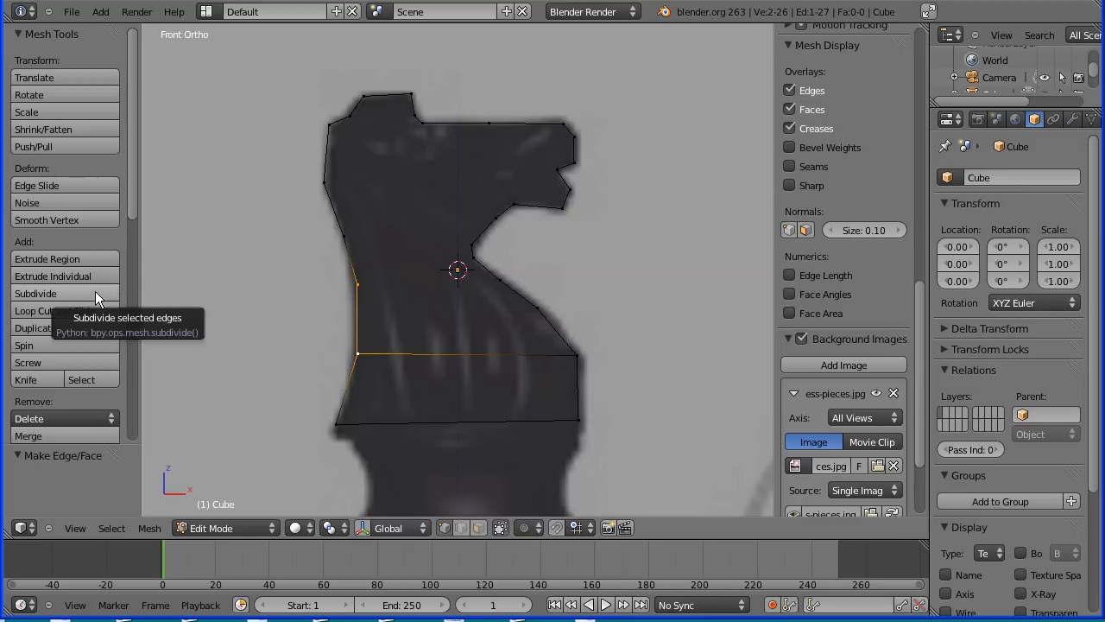
Subdivide the outline edges so horizontal bands run across the knight's neck
click(34, 293)
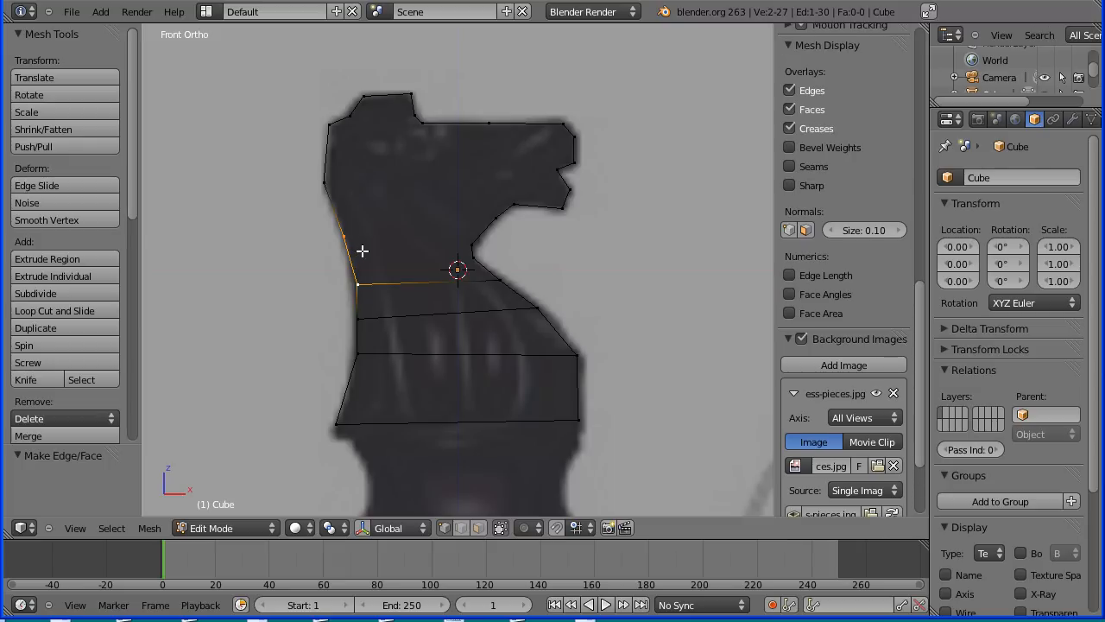
click(34, 293)
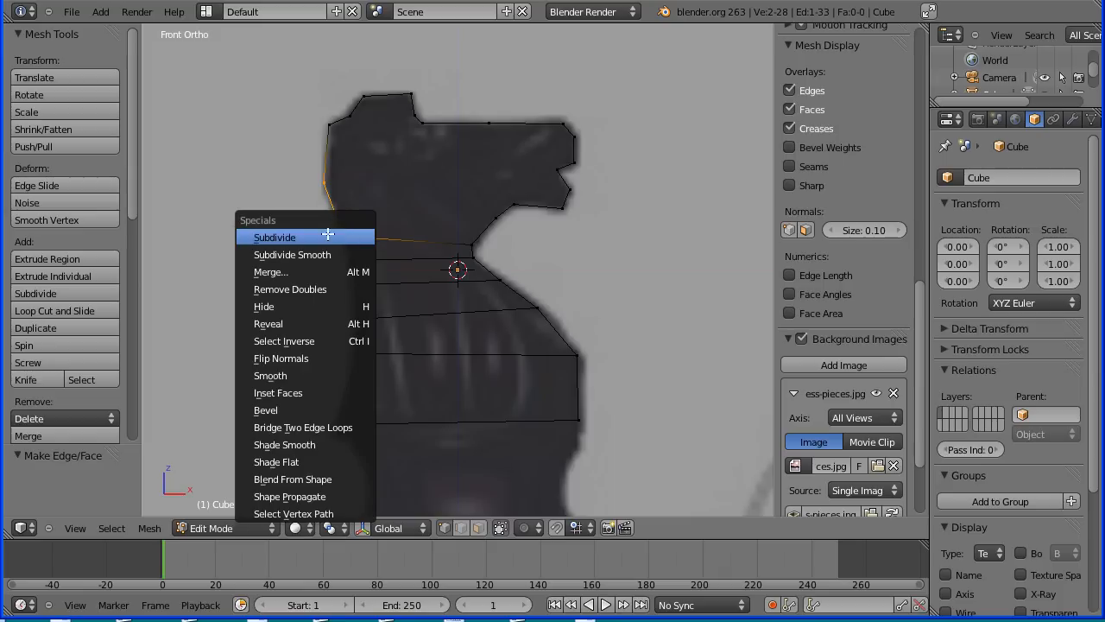
click(275, 237)
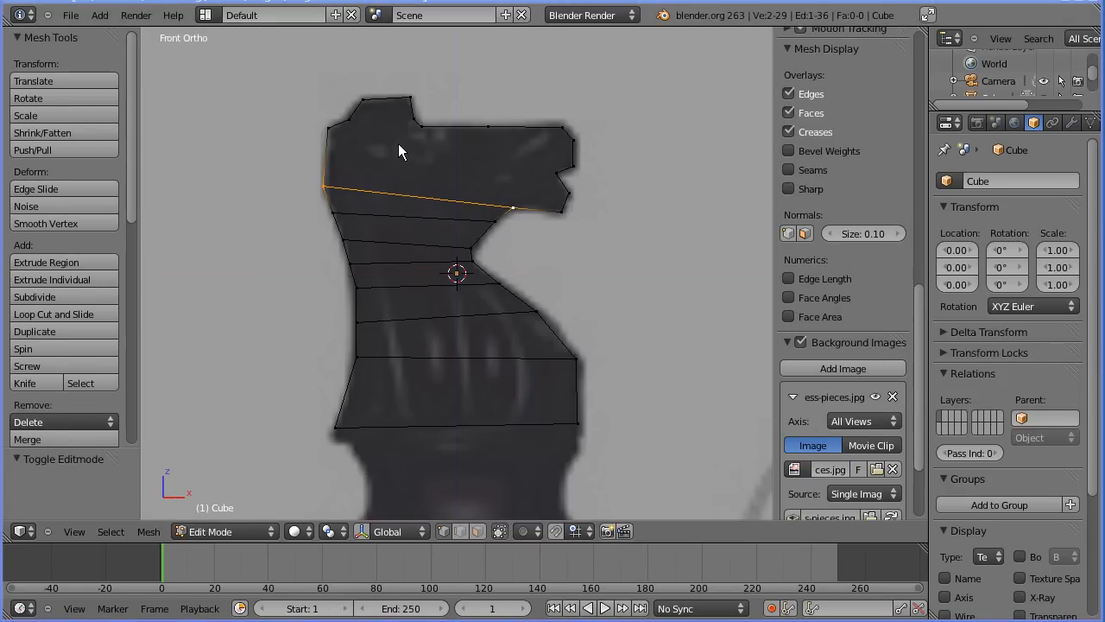
mouse_move(355, 128)
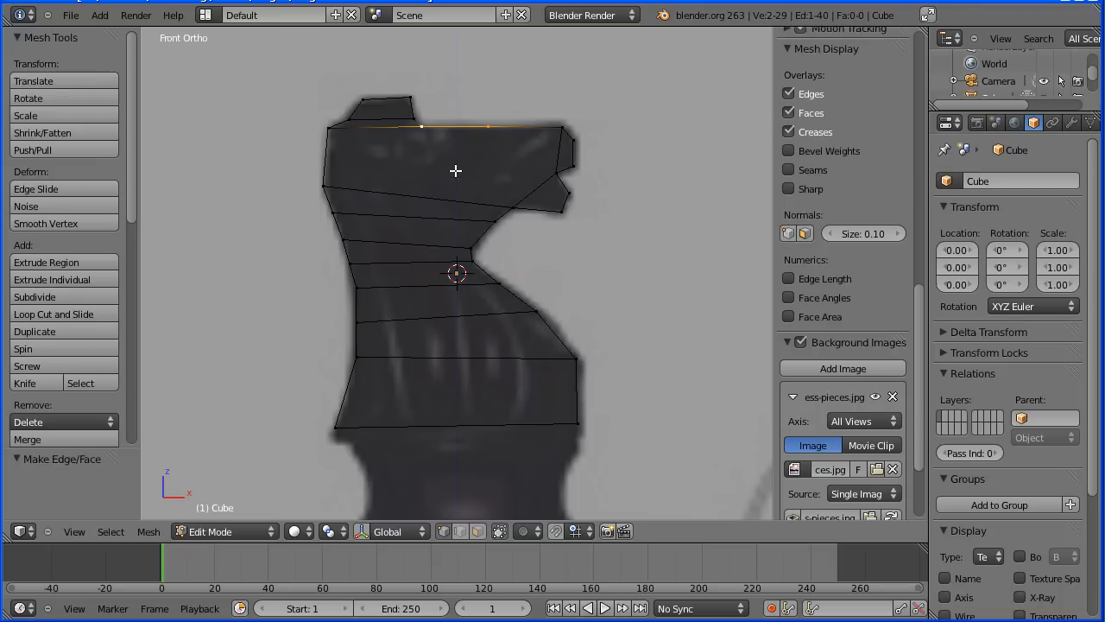
mouse_move(467, 181)
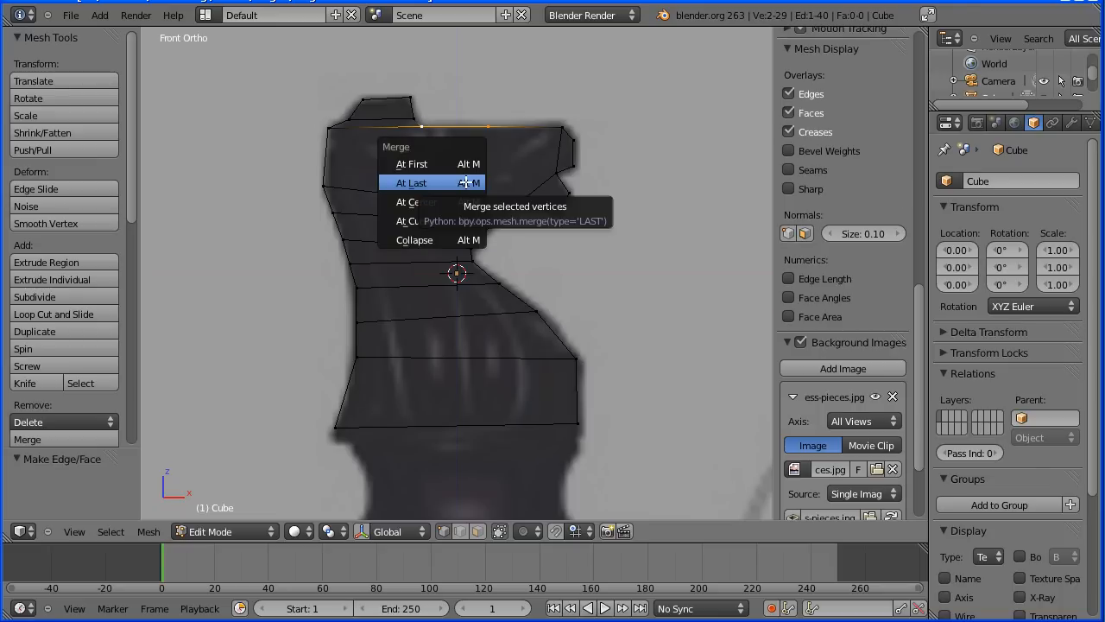
Merge the top vertices of the head outline into one using Merge At Last
click(411, 183)
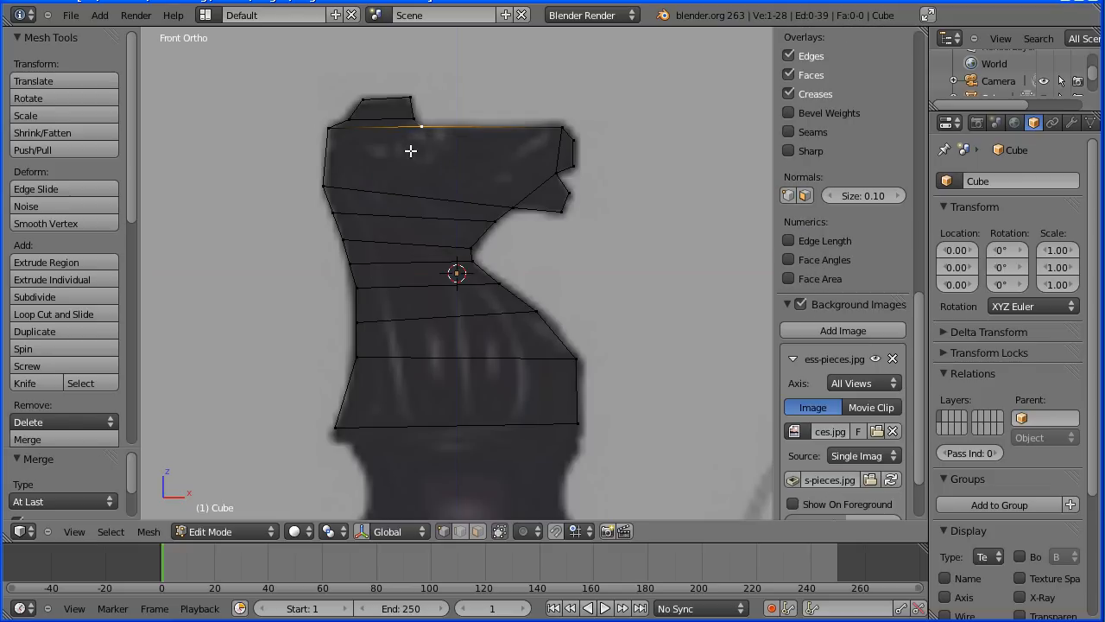
mouse_move(446, 147)
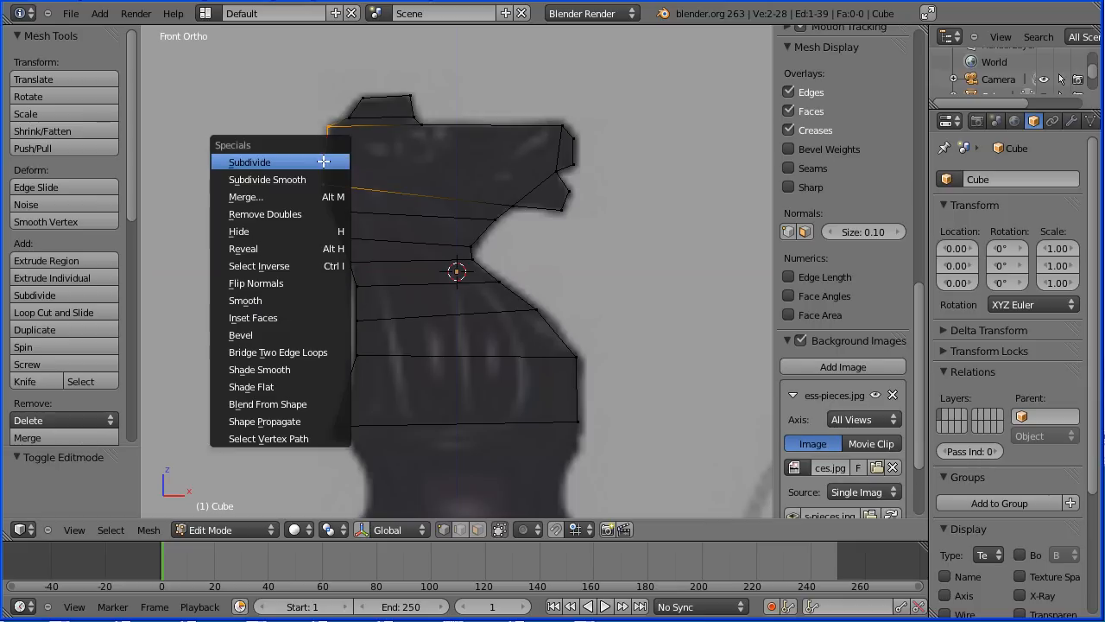
Subdivide edges across the head, snout and upper neck into a finer quad grid
click(249, 162)
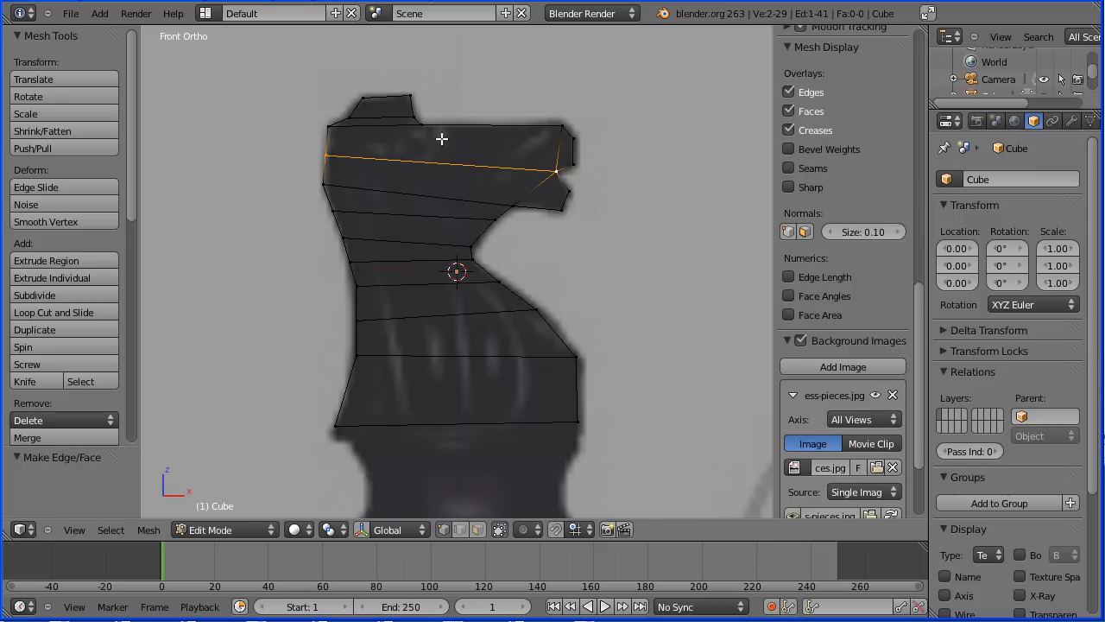
mouse_move(436, 141)
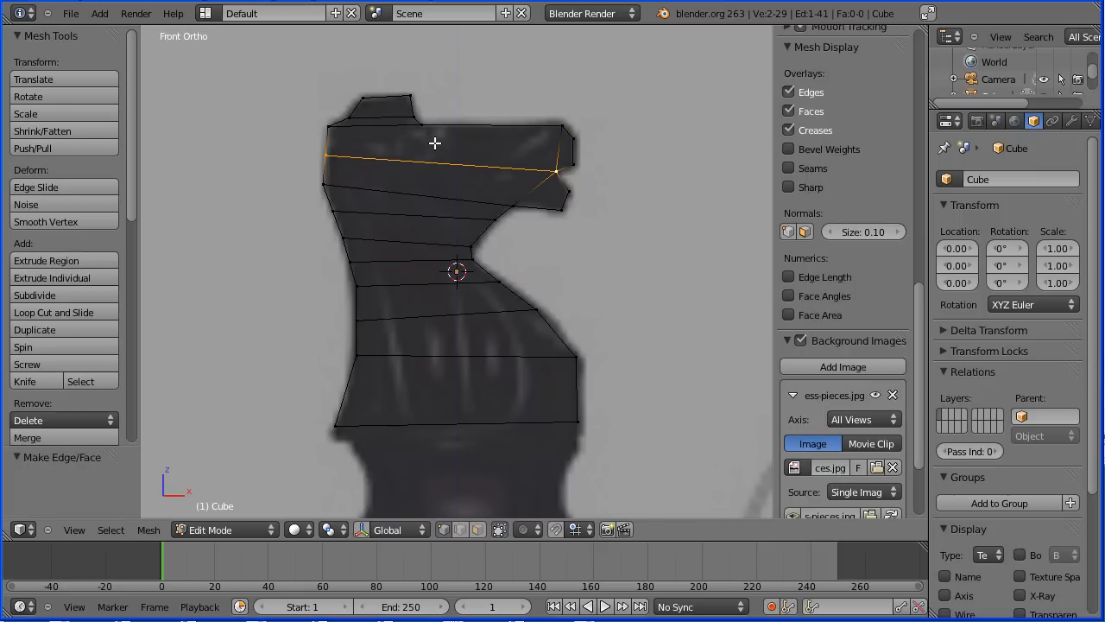
mouse_move(423, 129)
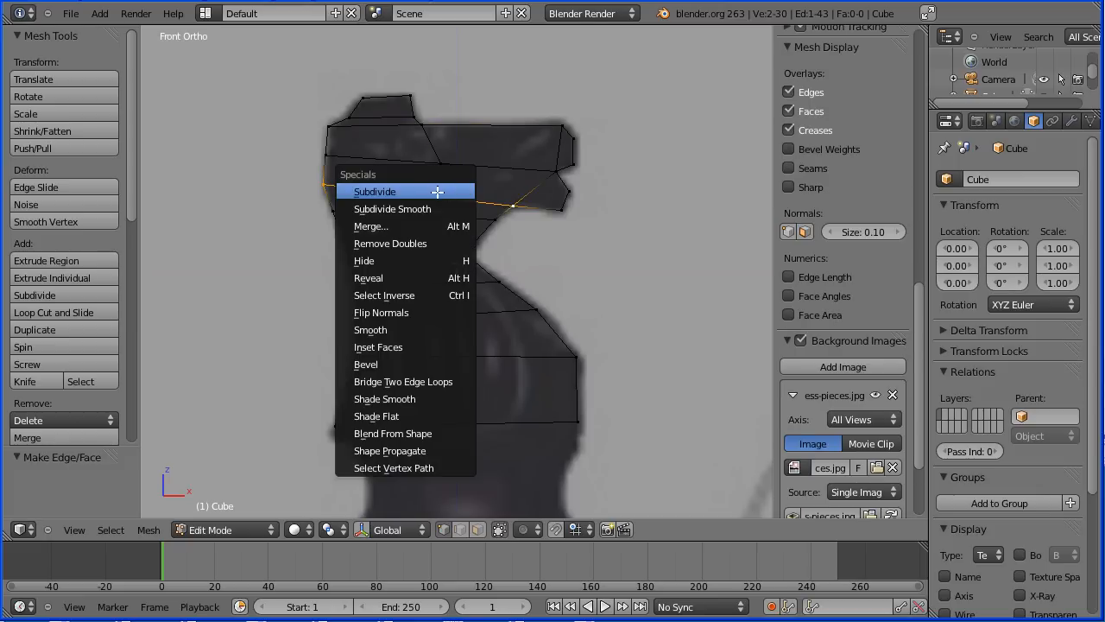
click(373, 190)
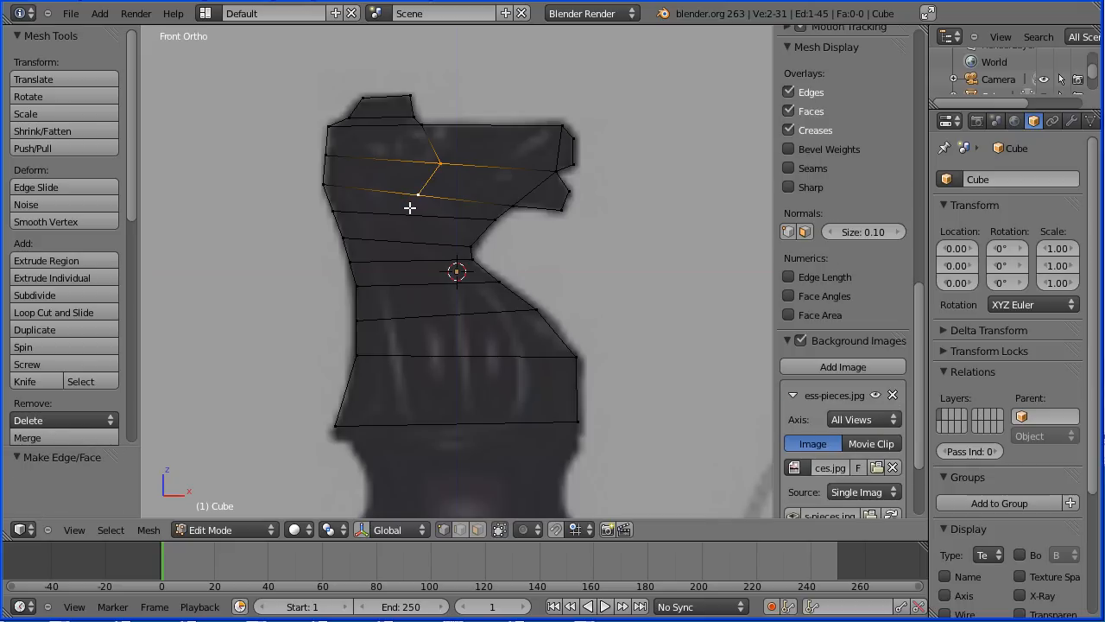
mouse_move(336, 211)
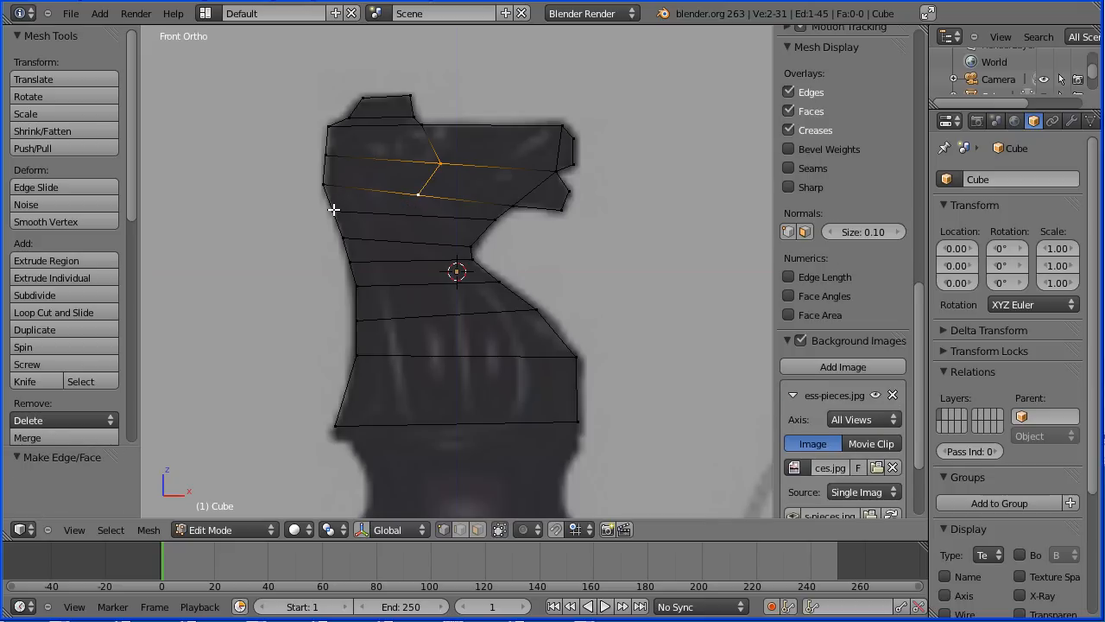
click(429, 218)
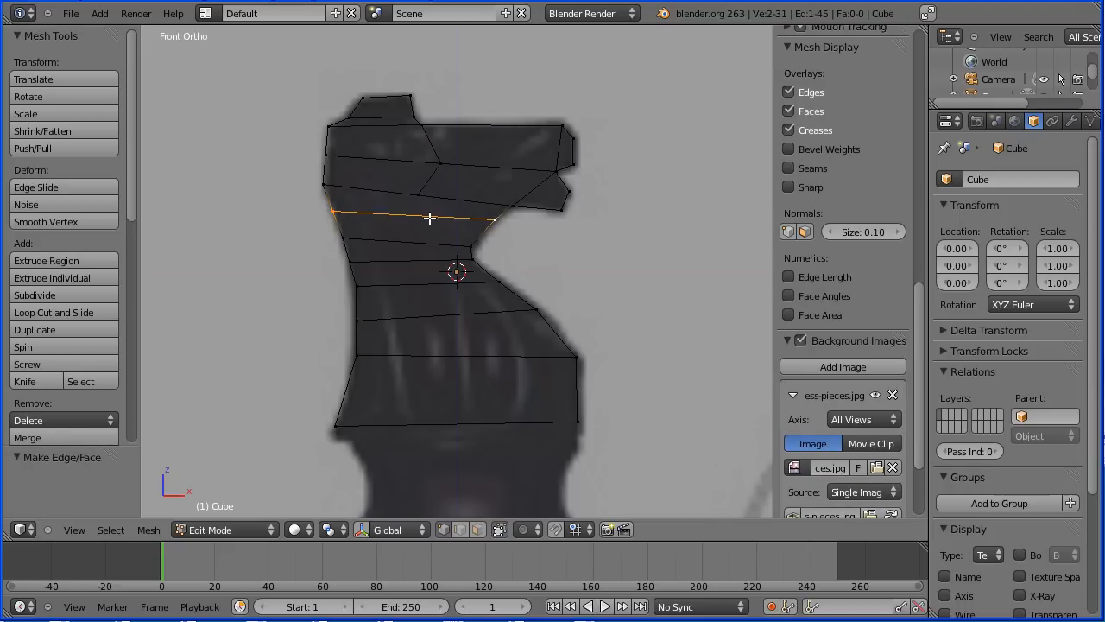
click(34, 294)
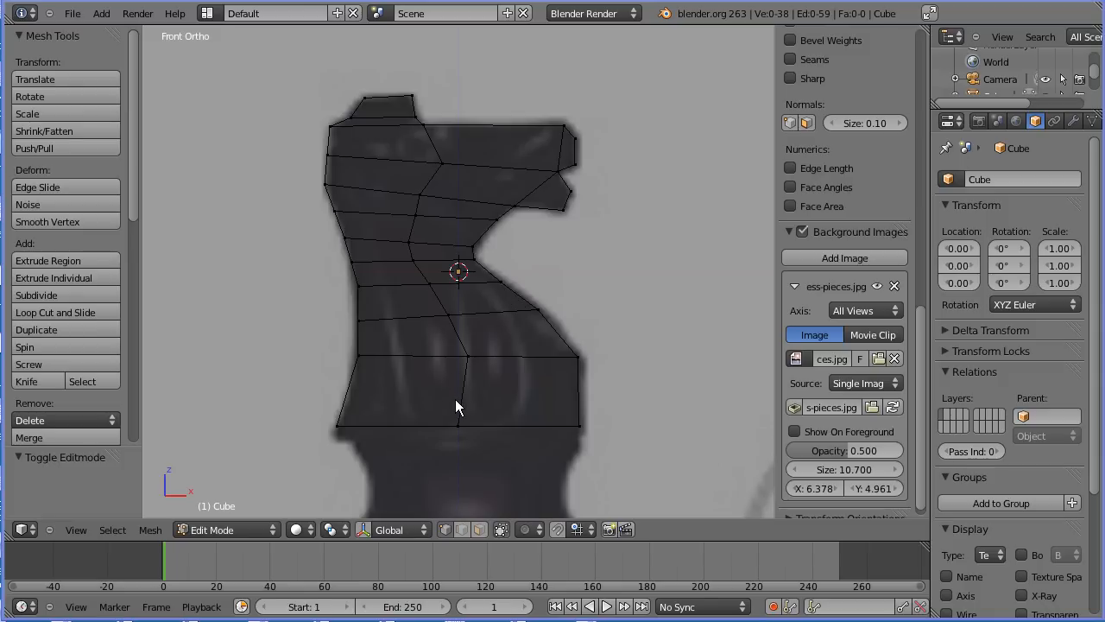
mouse_move(440, 171)
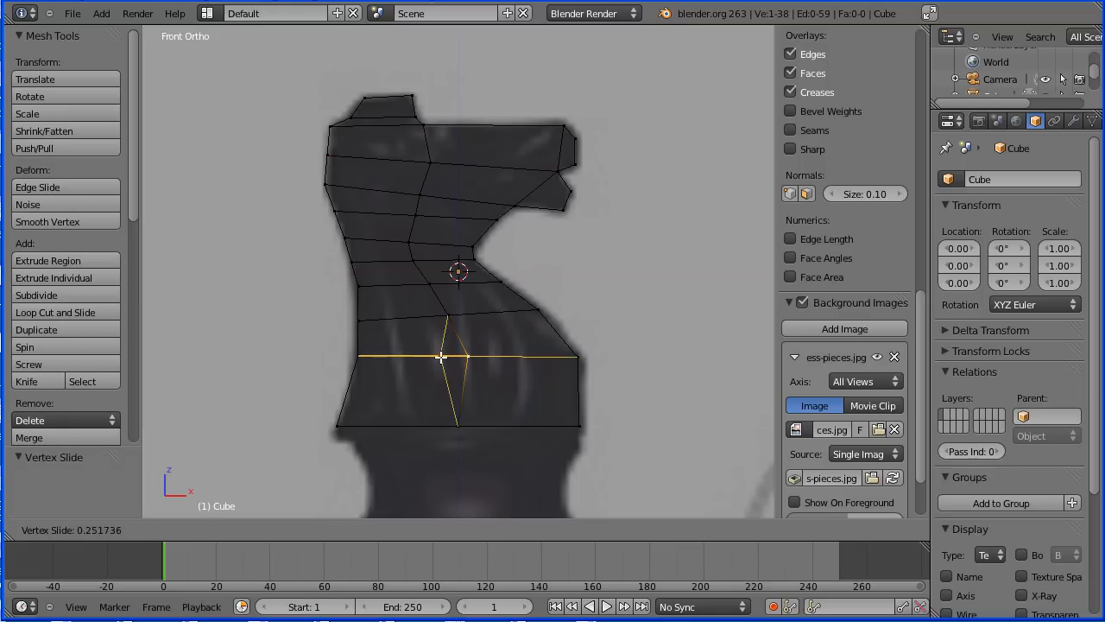
Confirm the slid lower vertex so the vertical edge runs down to the base
click(410, 379)
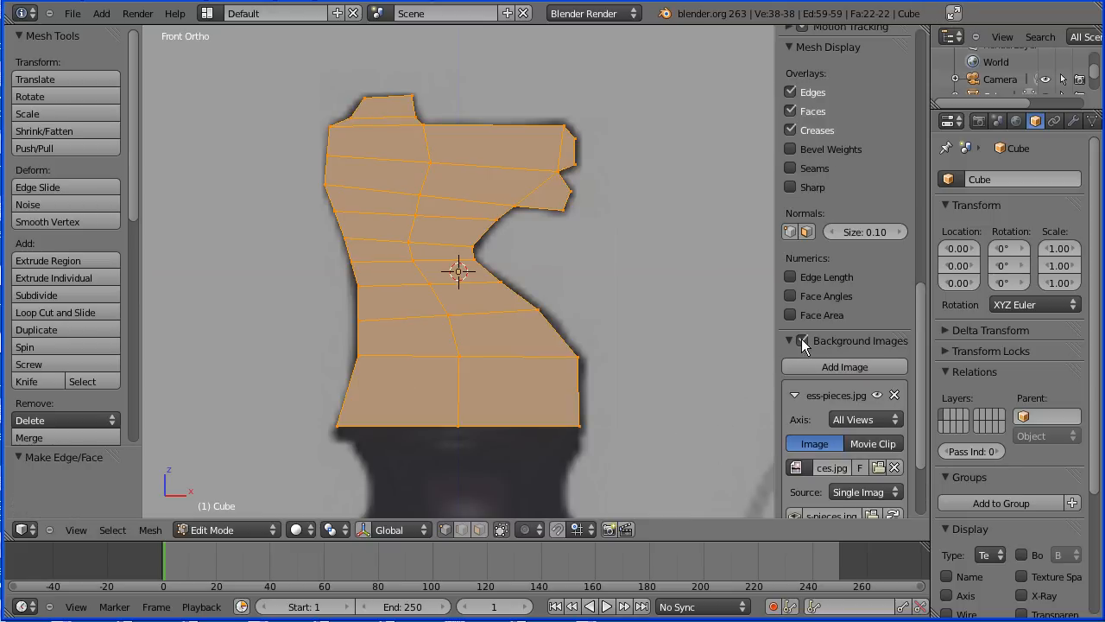
Switch to Right view and extrude the outline faces into a thin slab
click(76, 529)
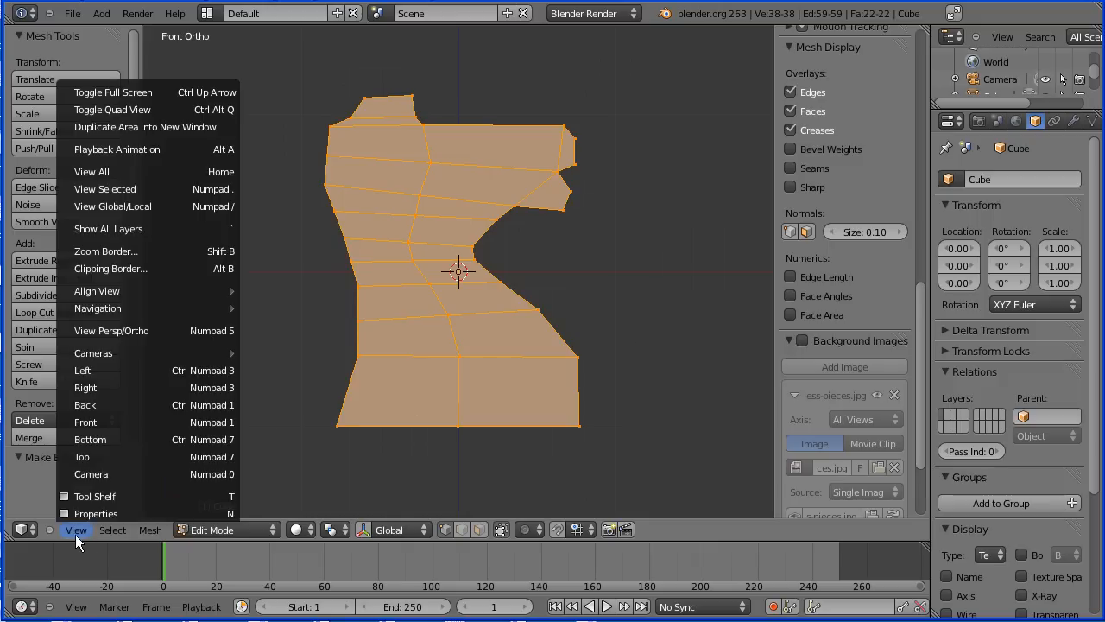
click(85, 387)
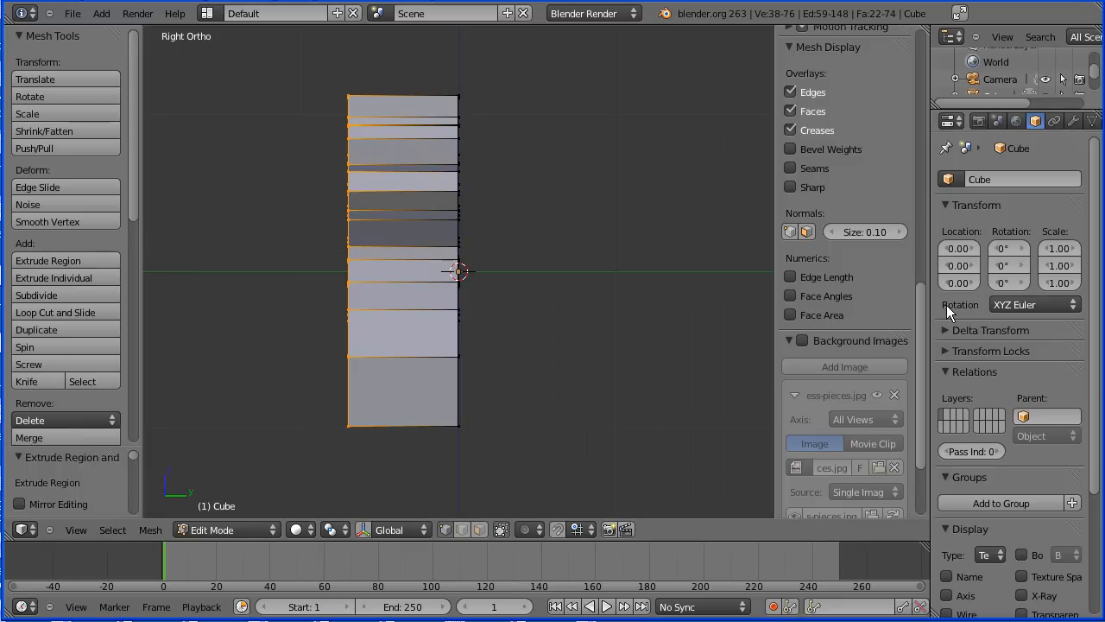
click(1075, 121)
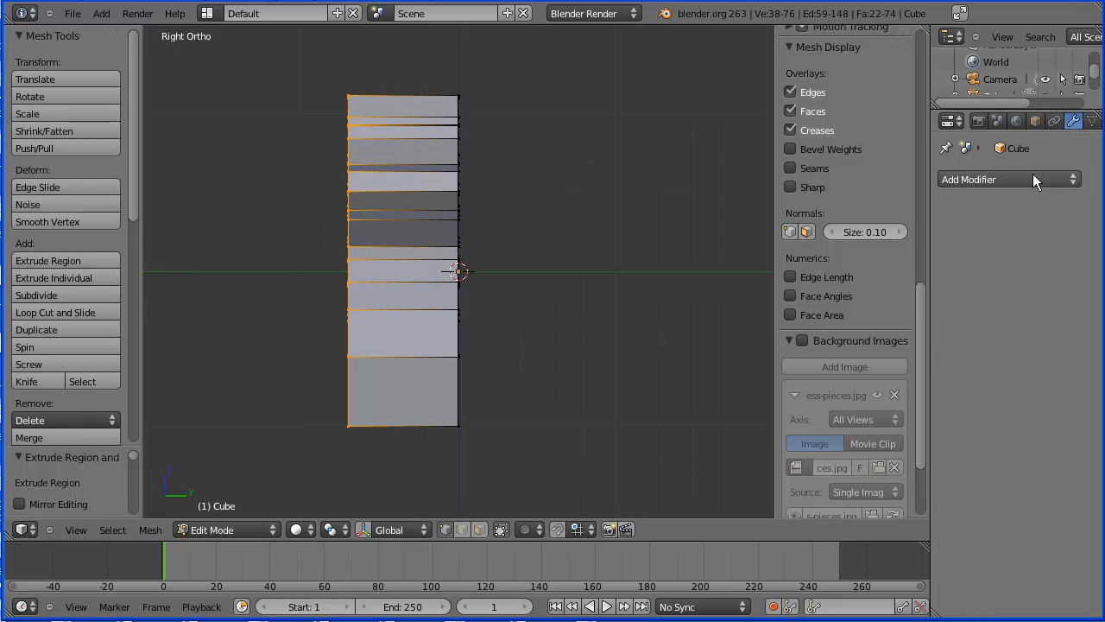
Add a Subdivision Surface modifier and raise its viewport level to 3
click(1009, 178)
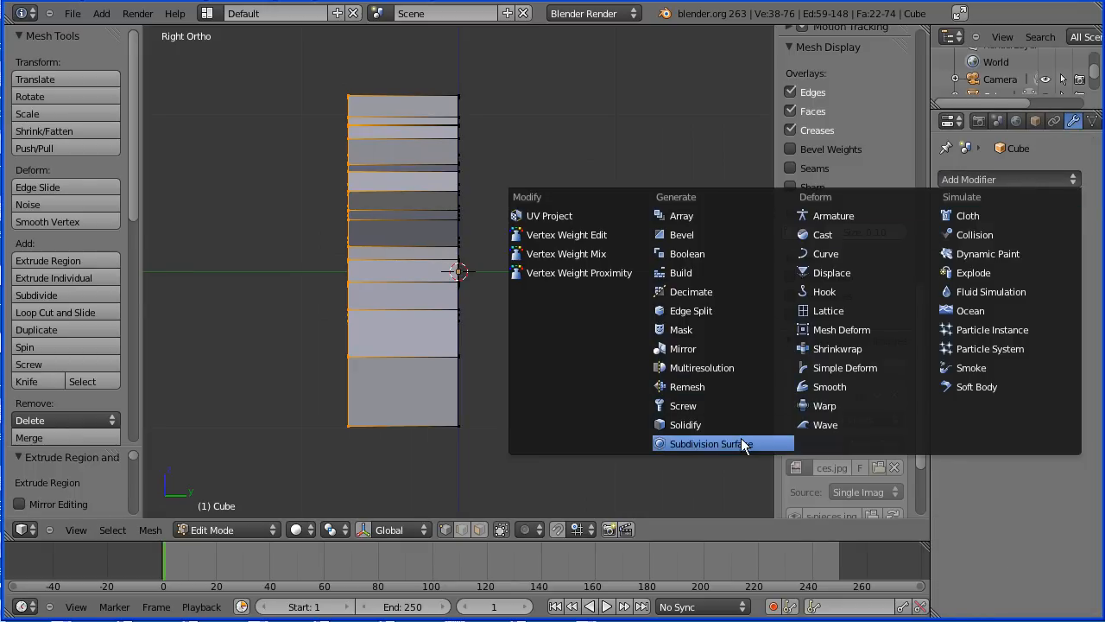
click(711, 442)
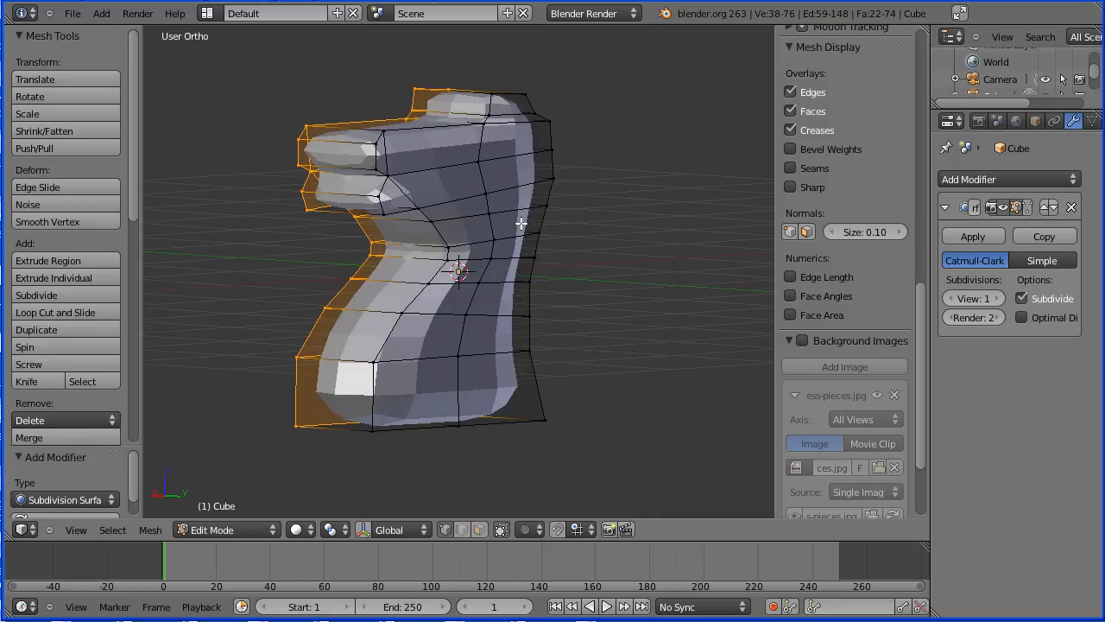
click(984, 297)
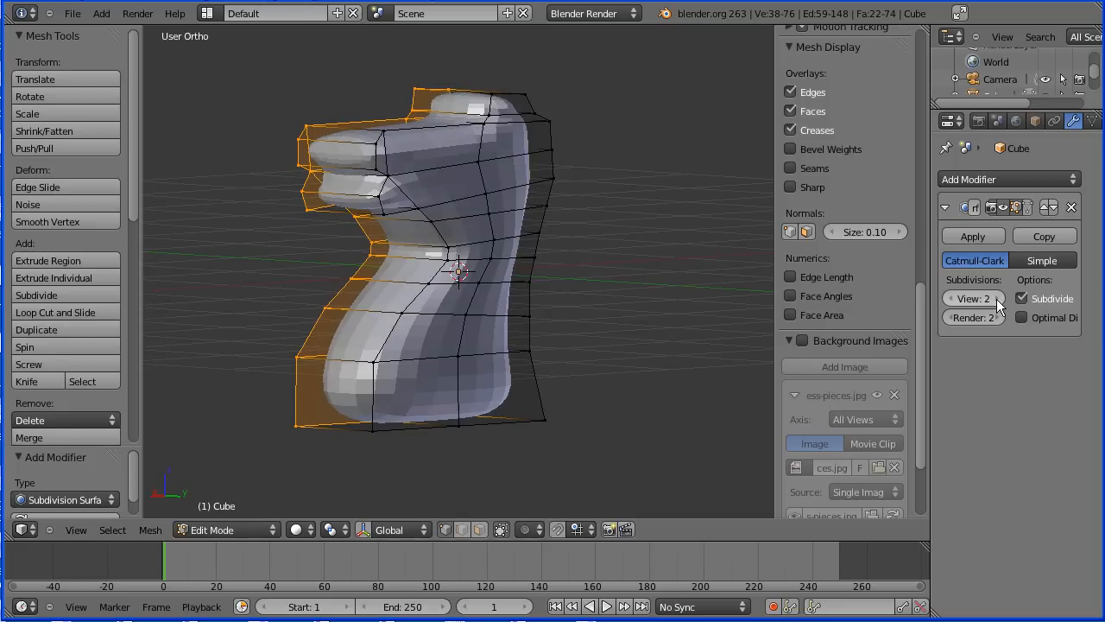
click(993, 297)
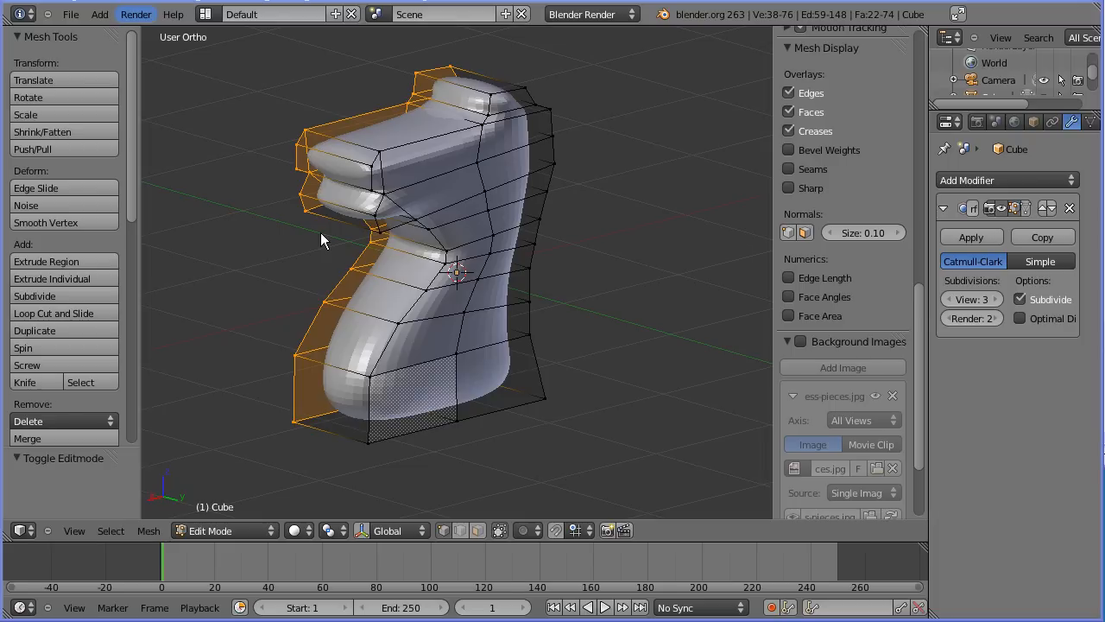
mouse_move(242, 162)
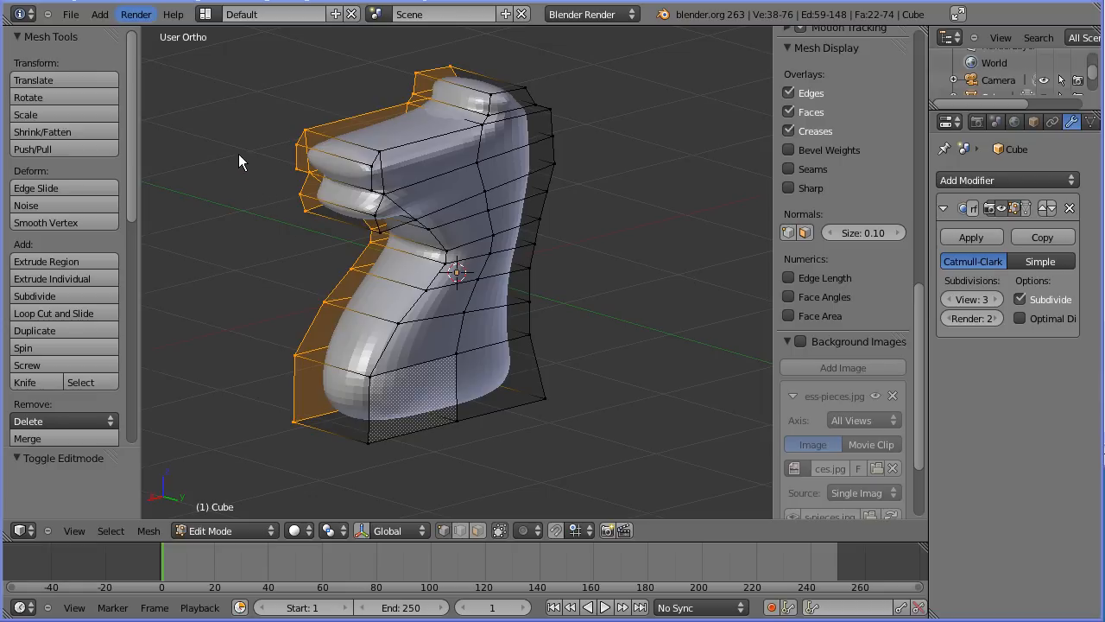